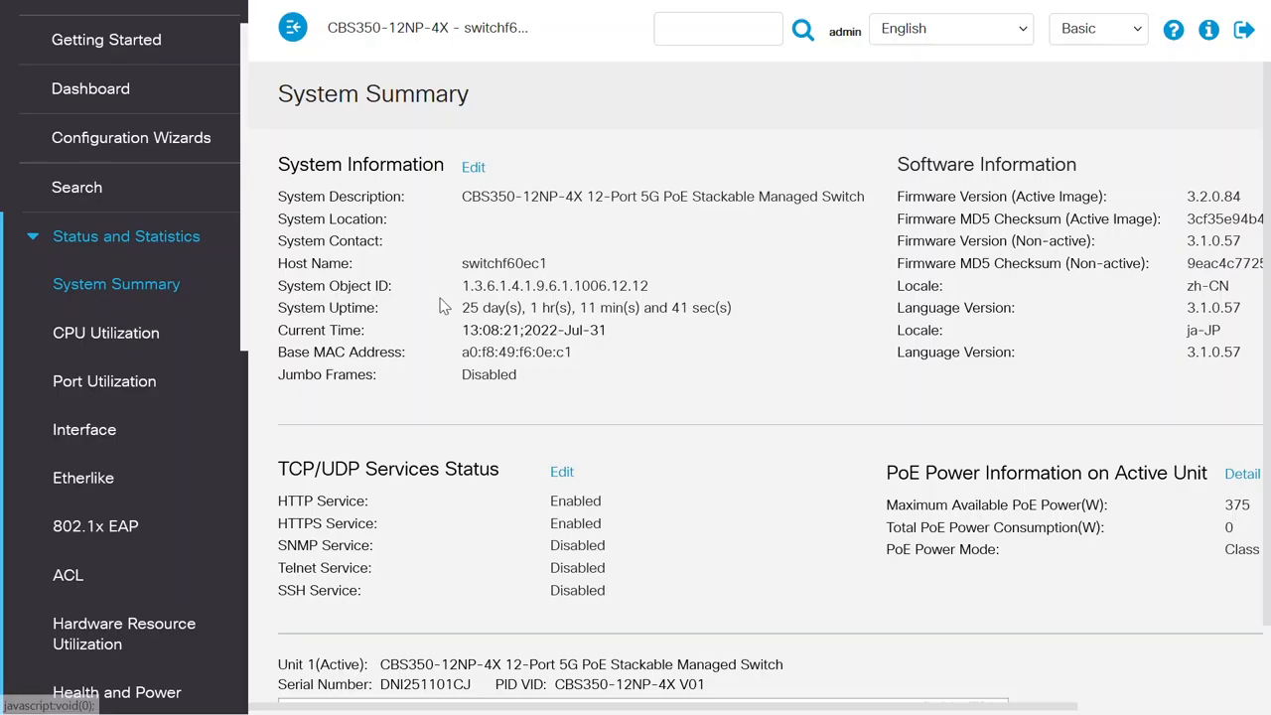
pyautogui.moveTo(998, 210)
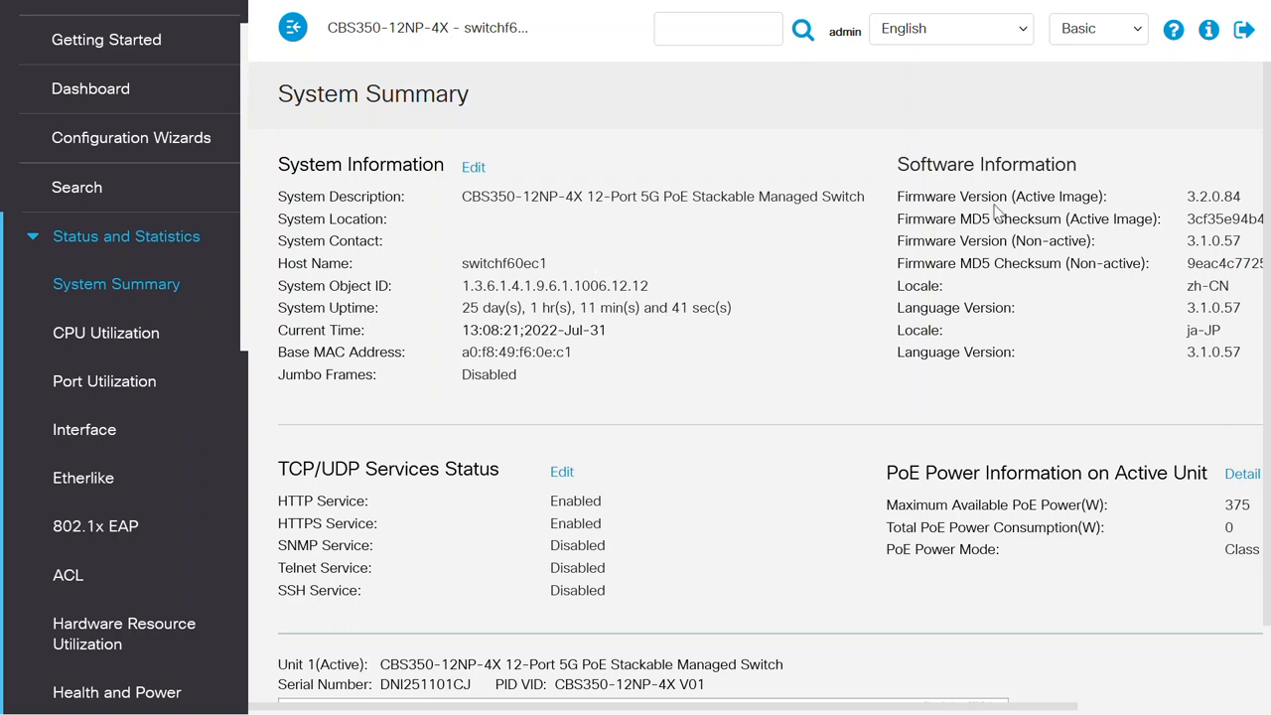
# Step: Open Port Management > Port Settings and scroll through the table of all 16 ports
pyautogui.scroll(-3)
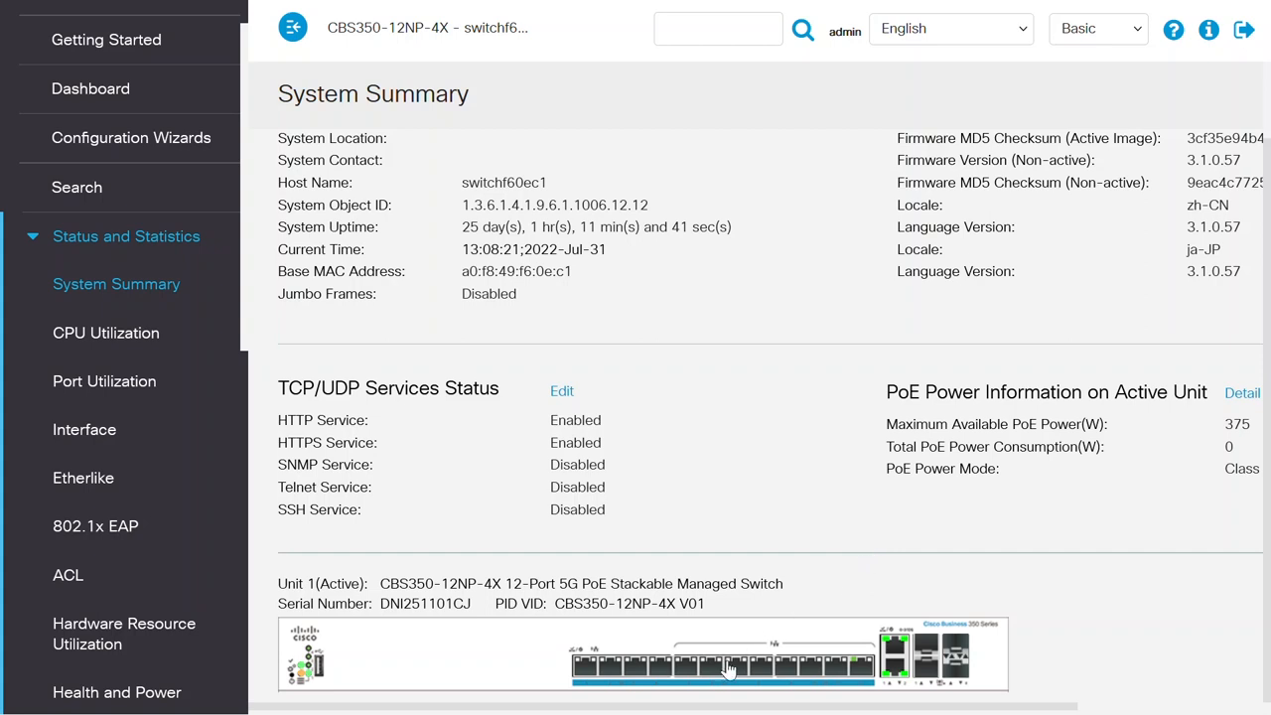
pyautogui.moveTo(695, 692)
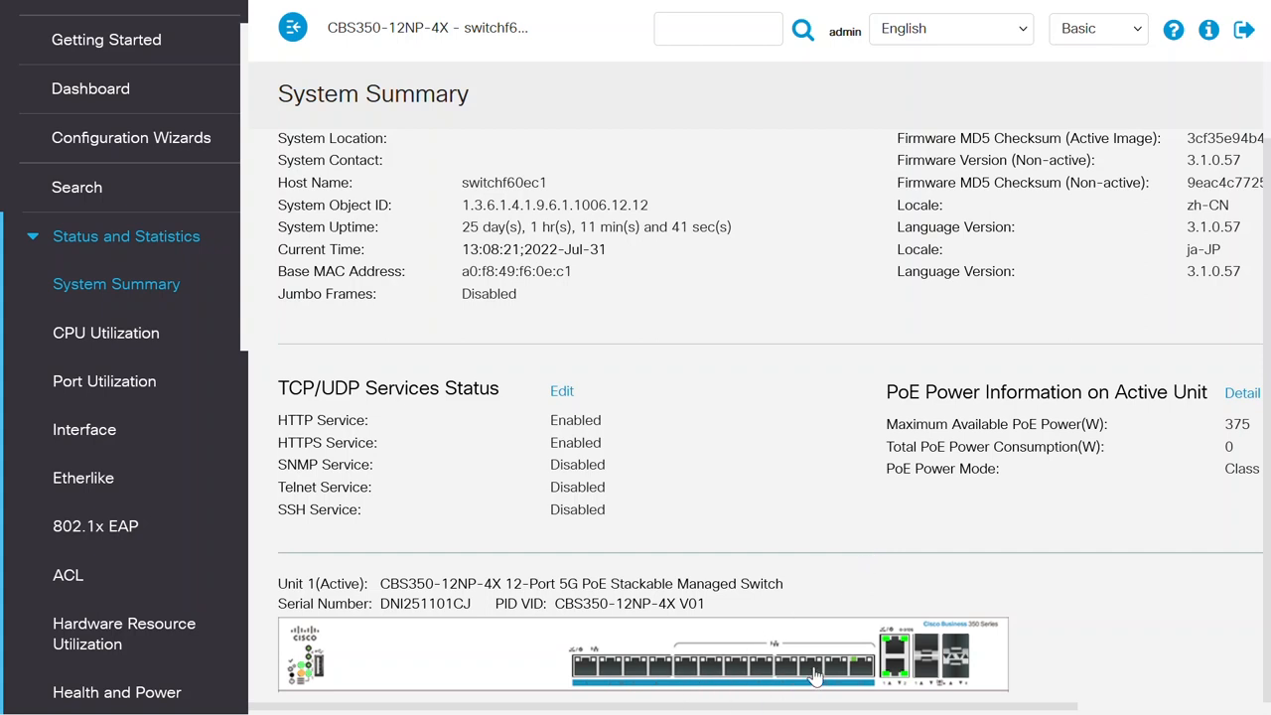
pyautogui.moveTo(1030, 607)
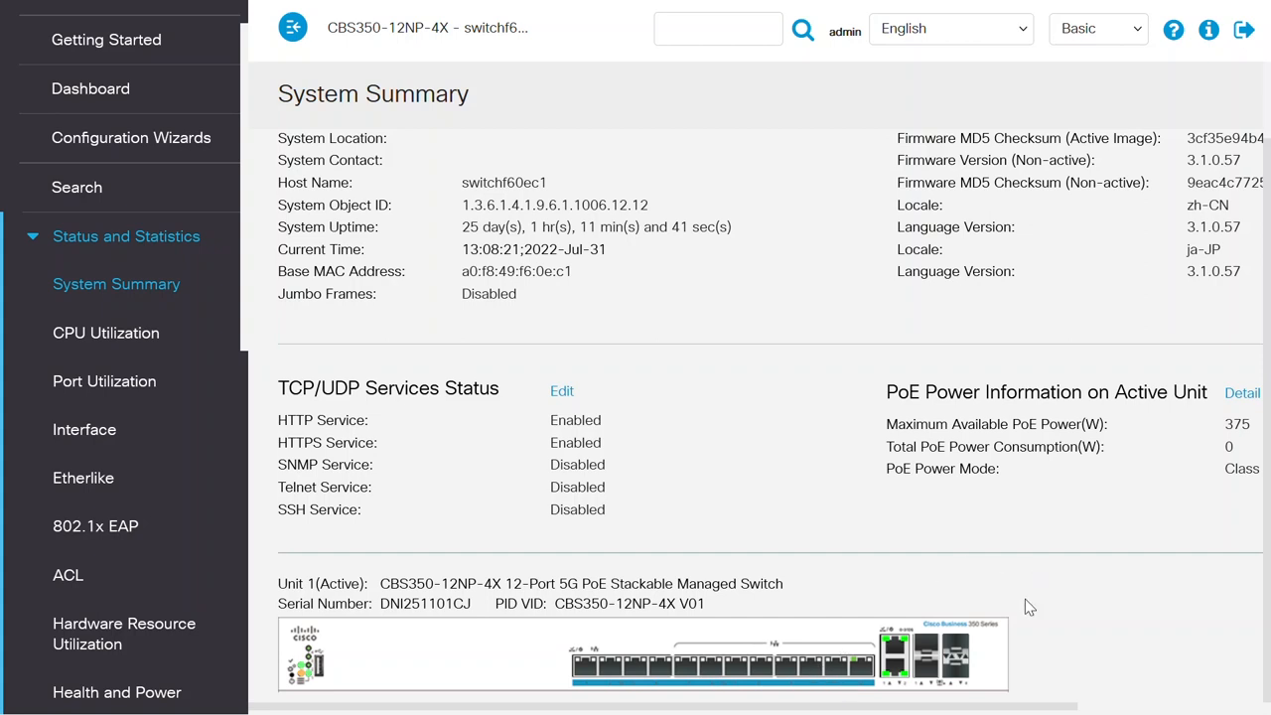
pyautogui.moveTo(1000, 673)
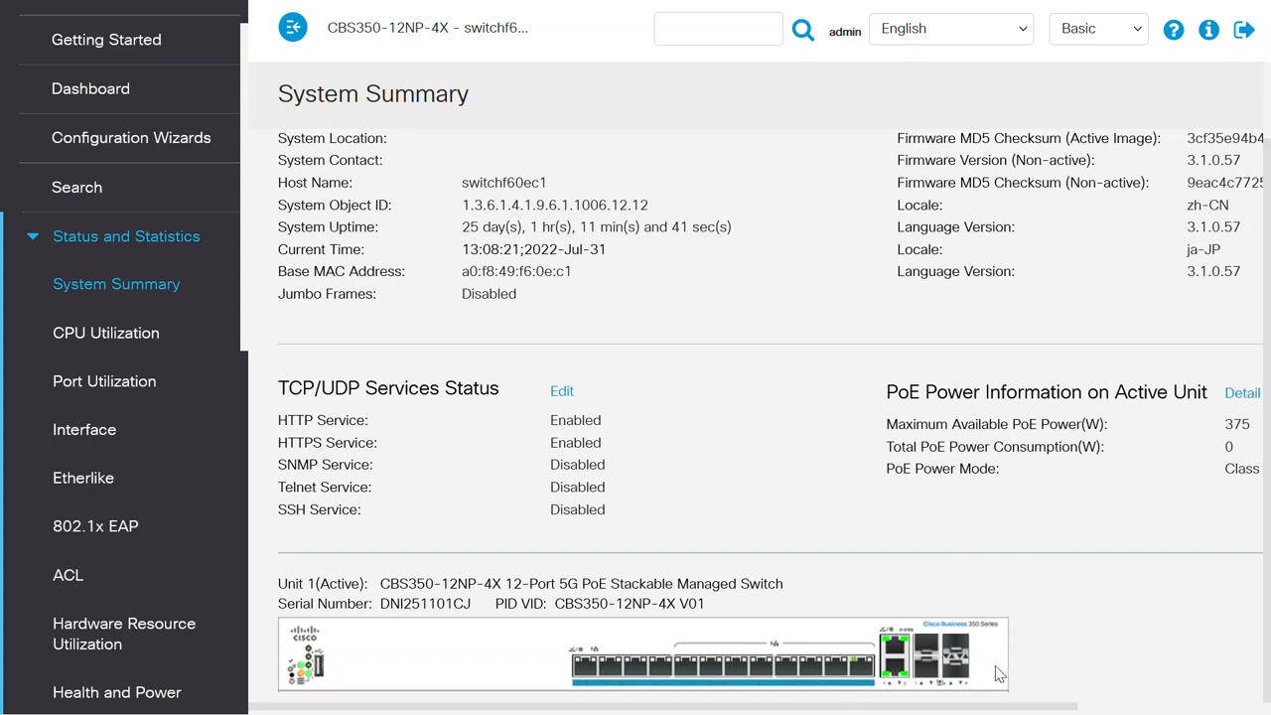
pyautogui.moveTo(892, 658)
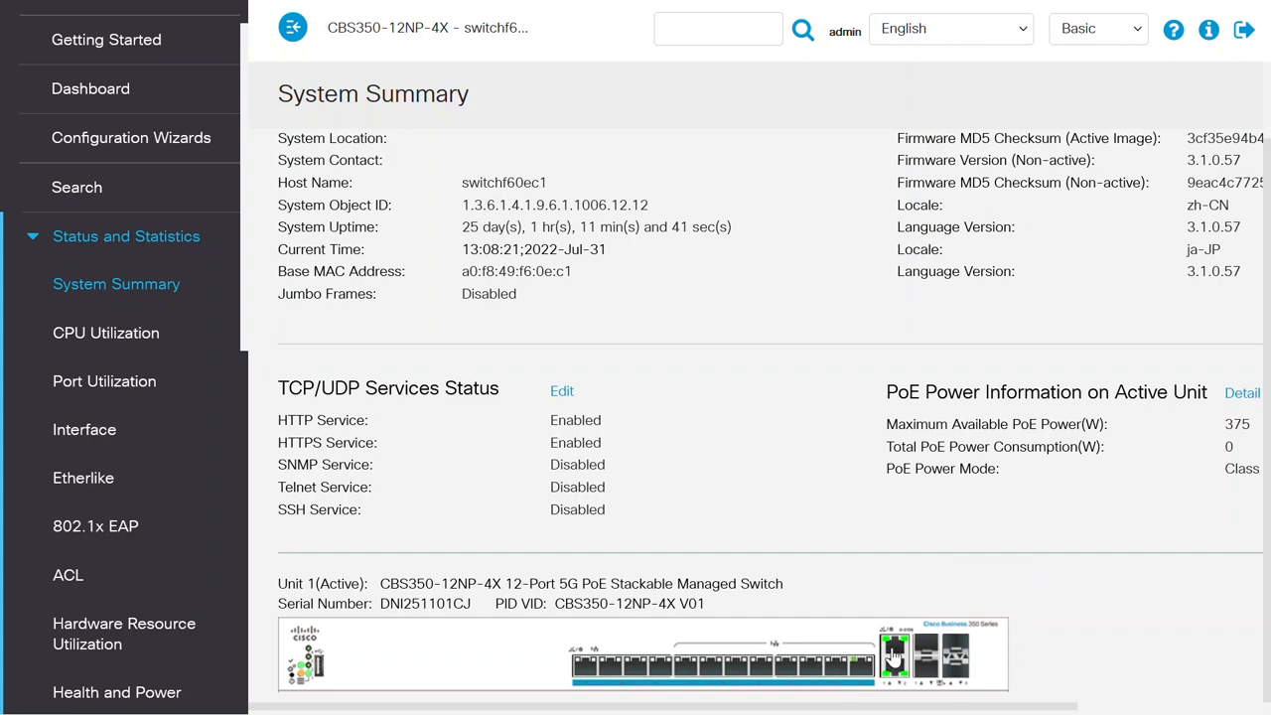
pyautogui.moveTo(894, 656)
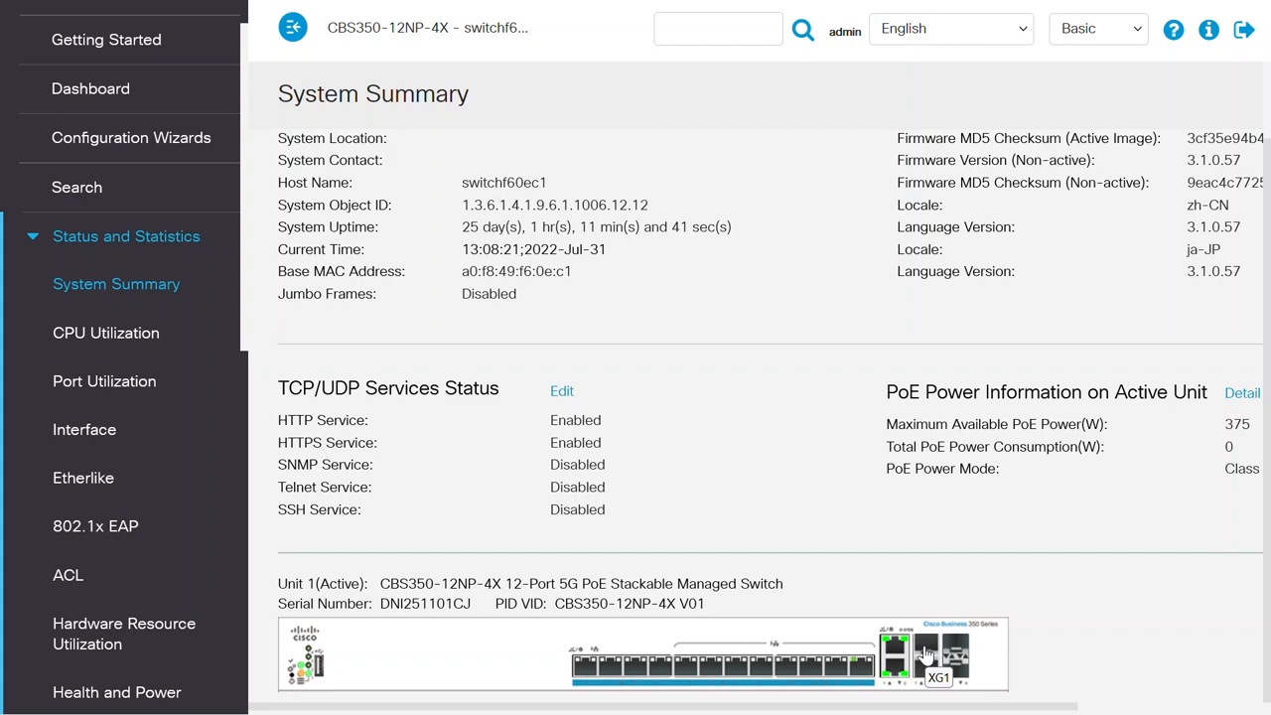
pyautogui.moveTo(899, 673)
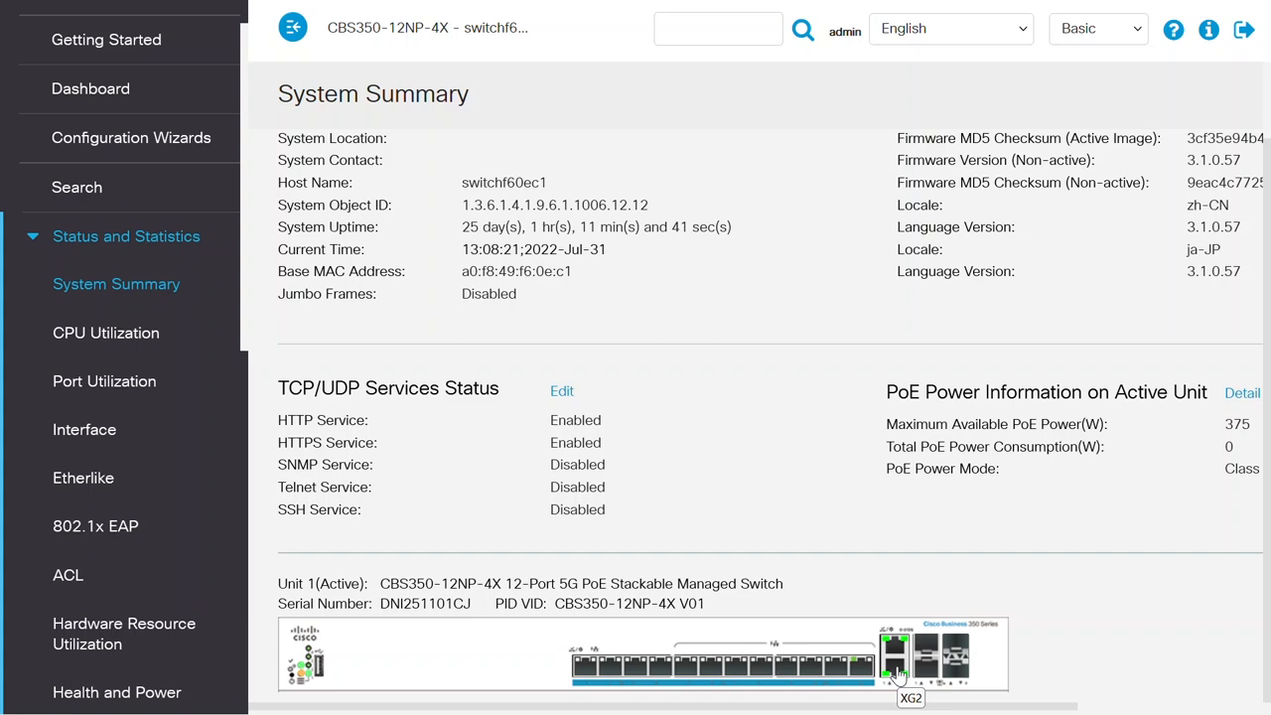
pyautogui.moveTo(919, 670)
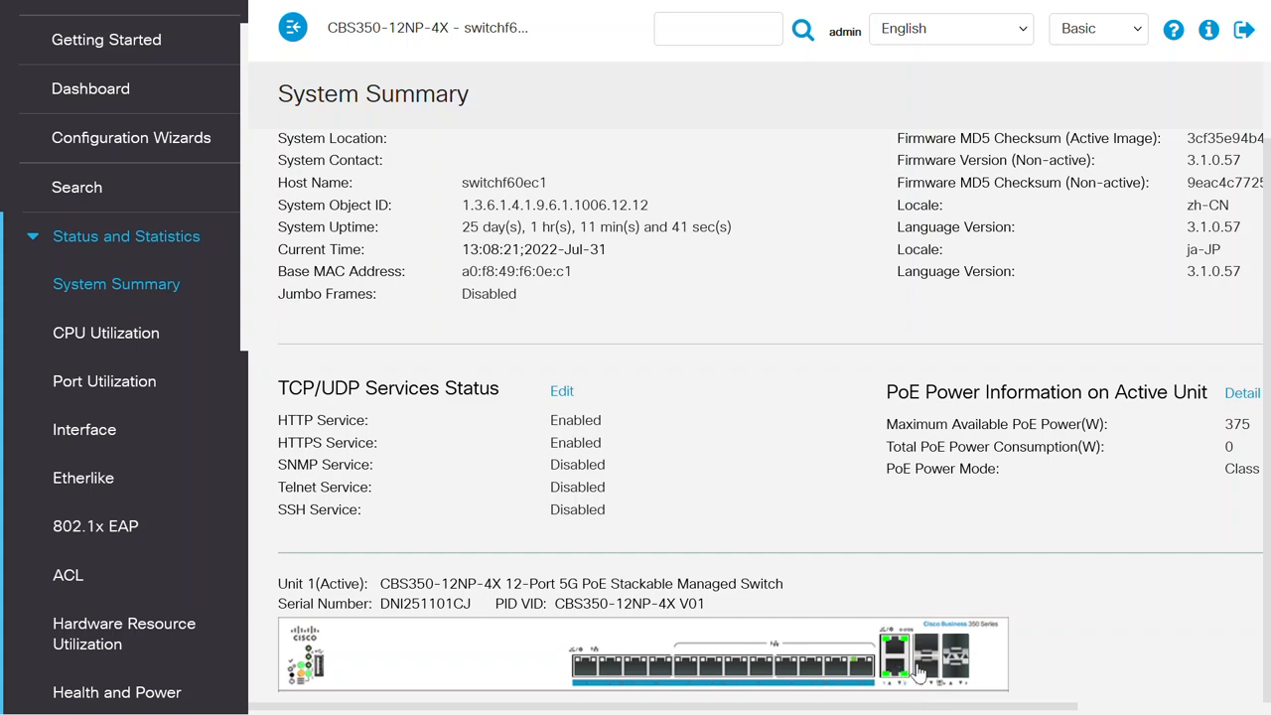
pyautogui.moveTo(924, 675)
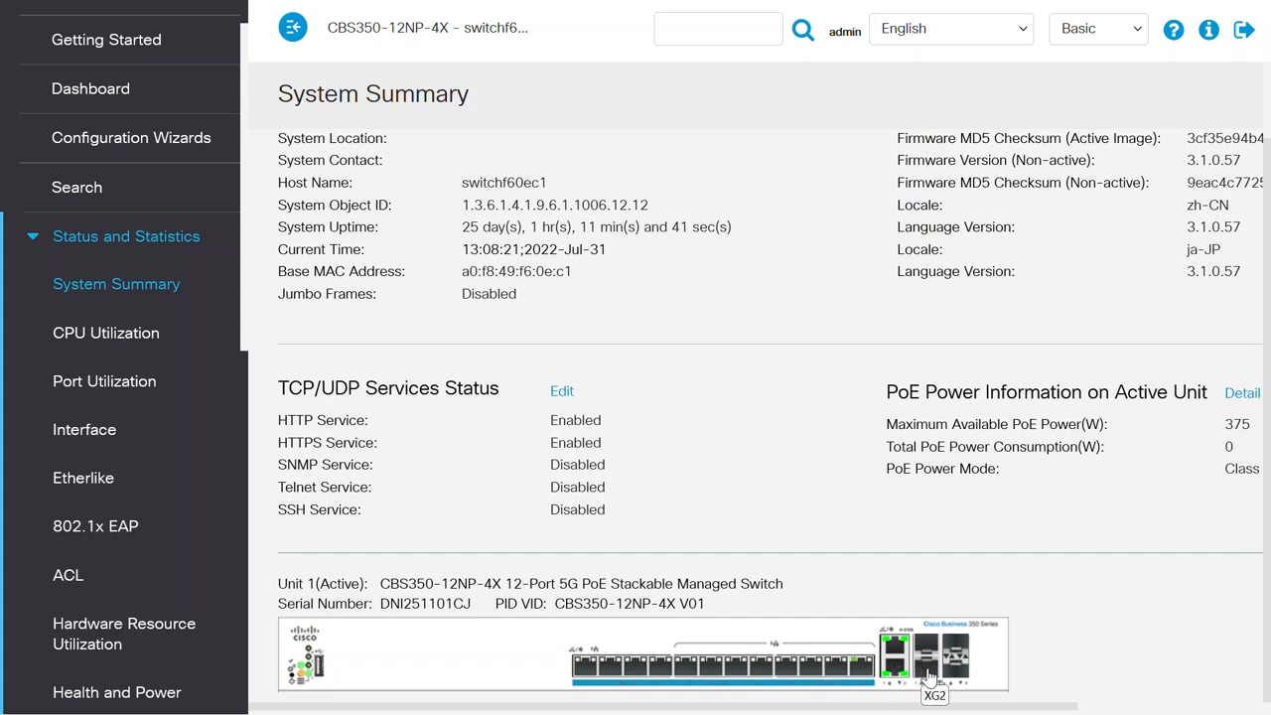
pyautogui.moveTo(929, 680)
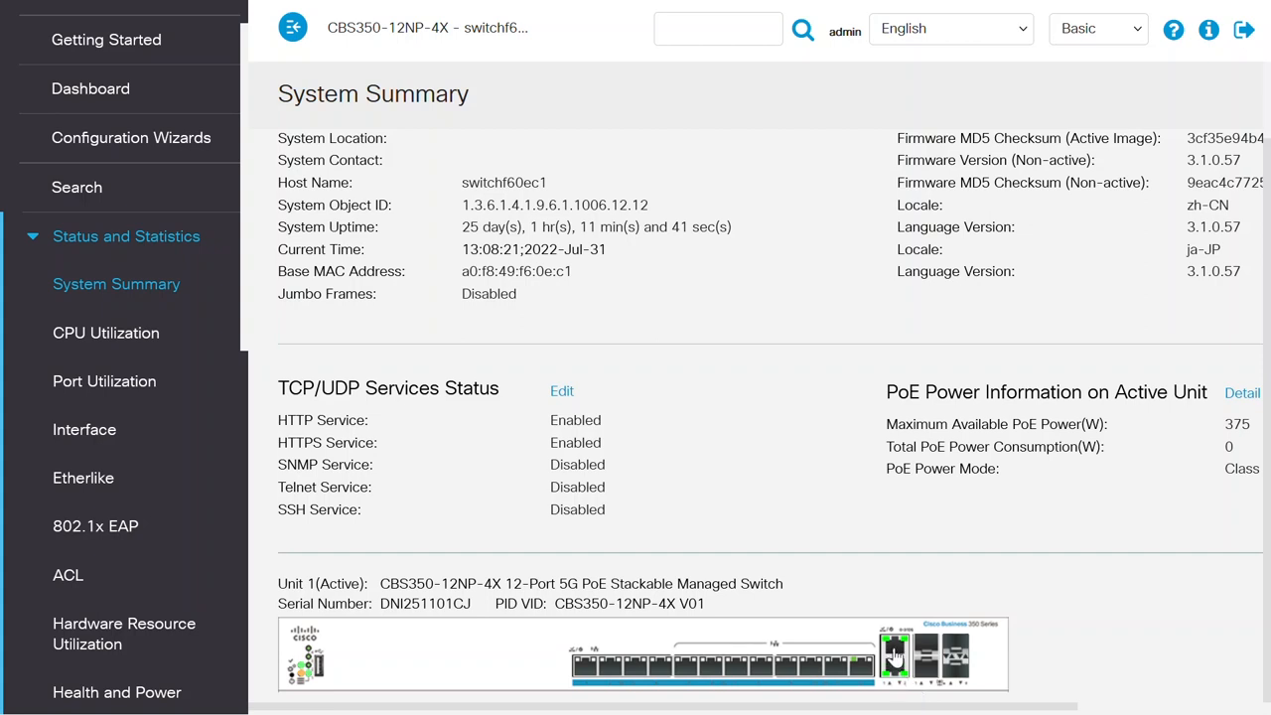
pyautogui.moveTo(915, 656)
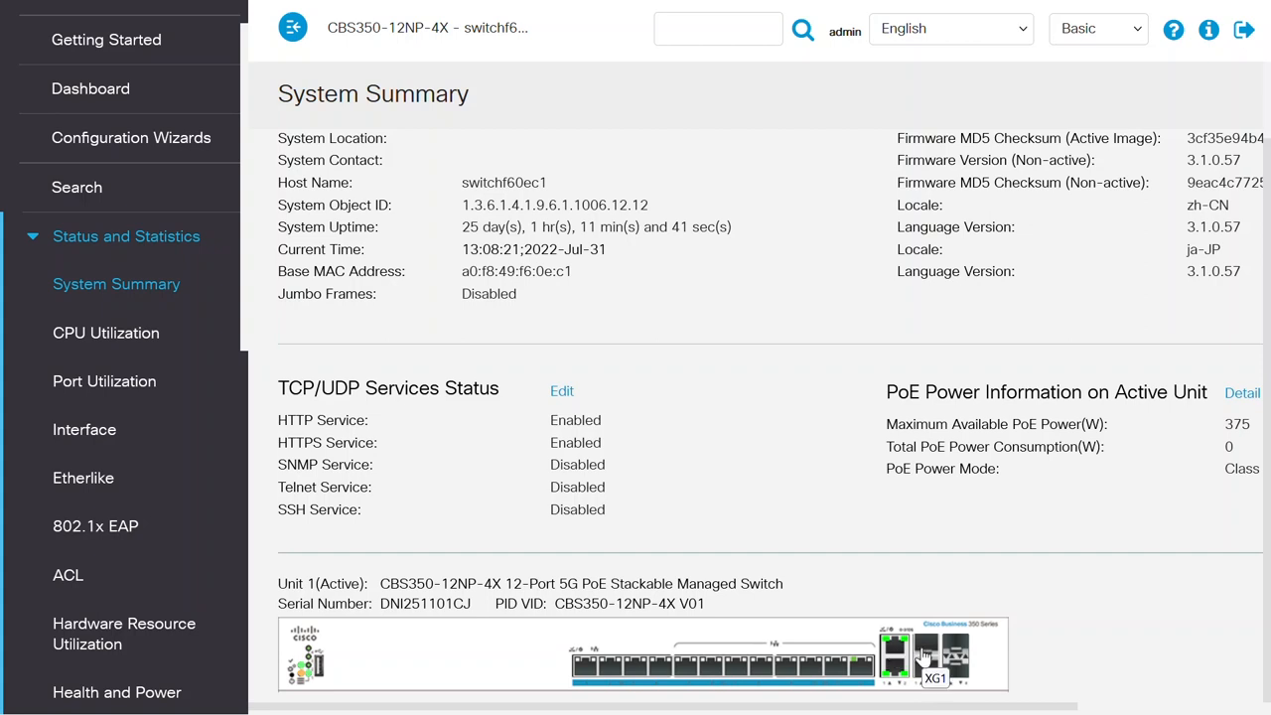
pyautogui.moveTo(852, 537)
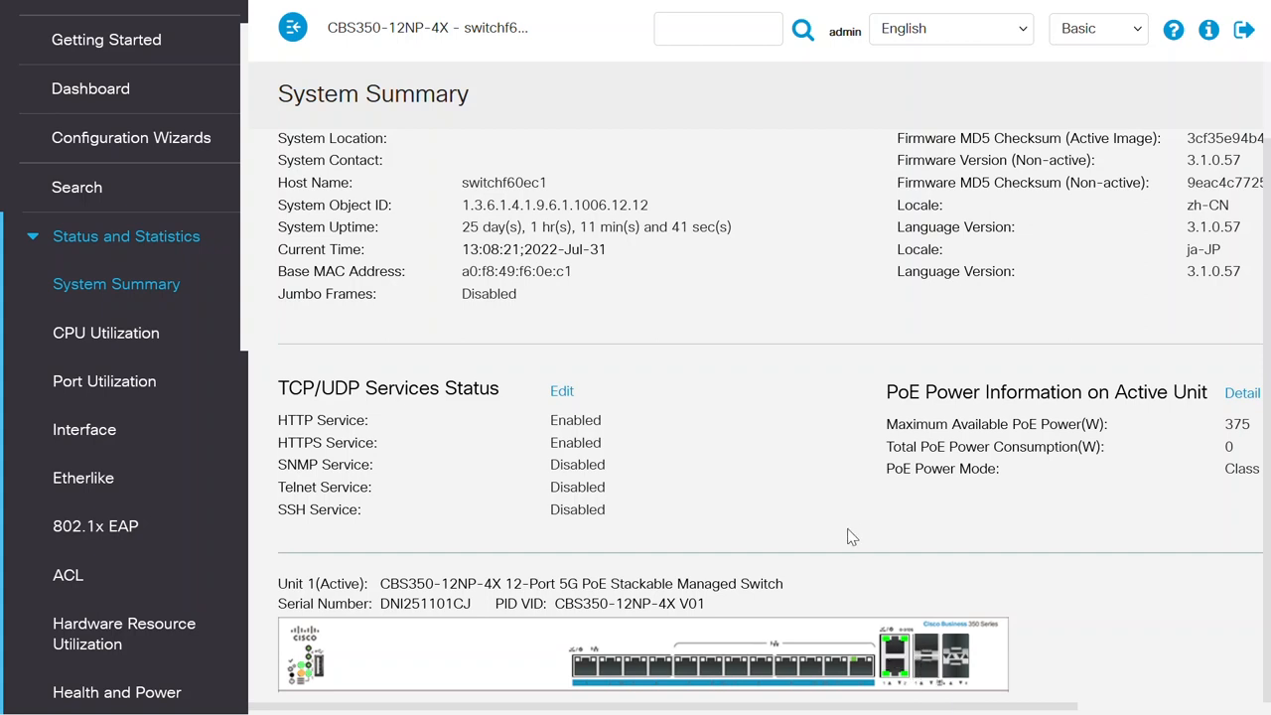
pyautogui.click(126, 236)
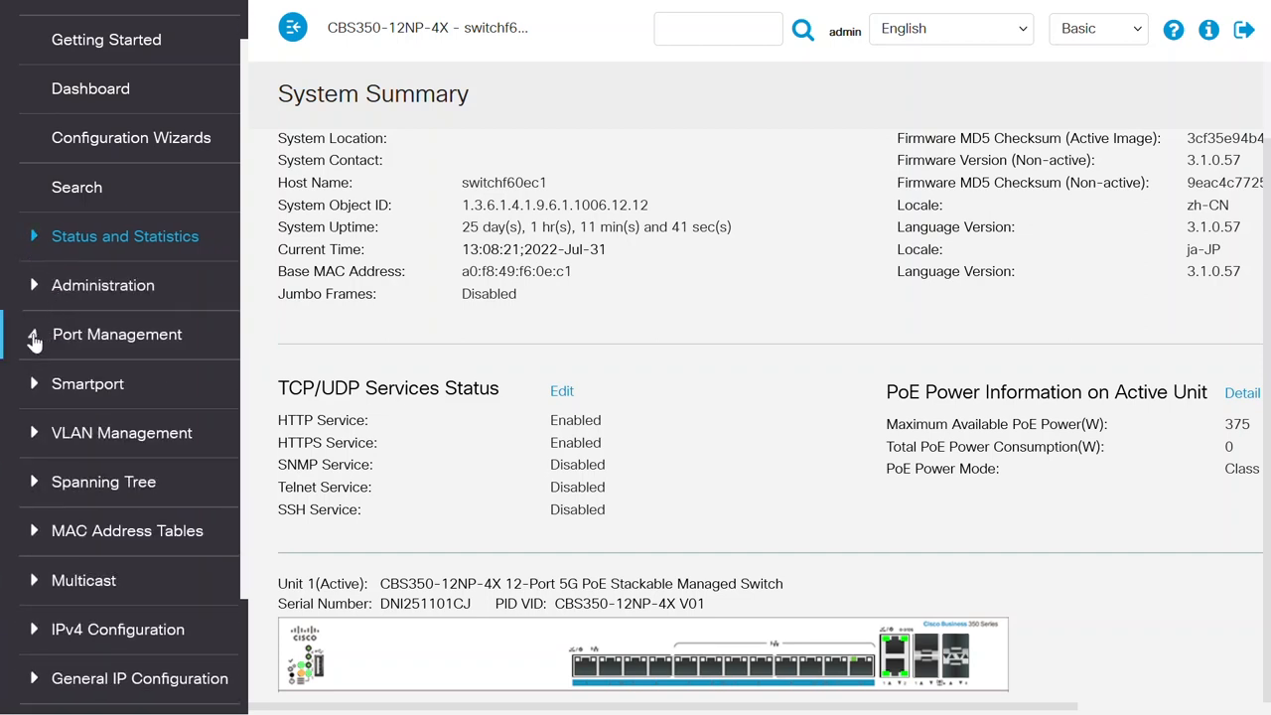
pyautogui.click(117, 334)
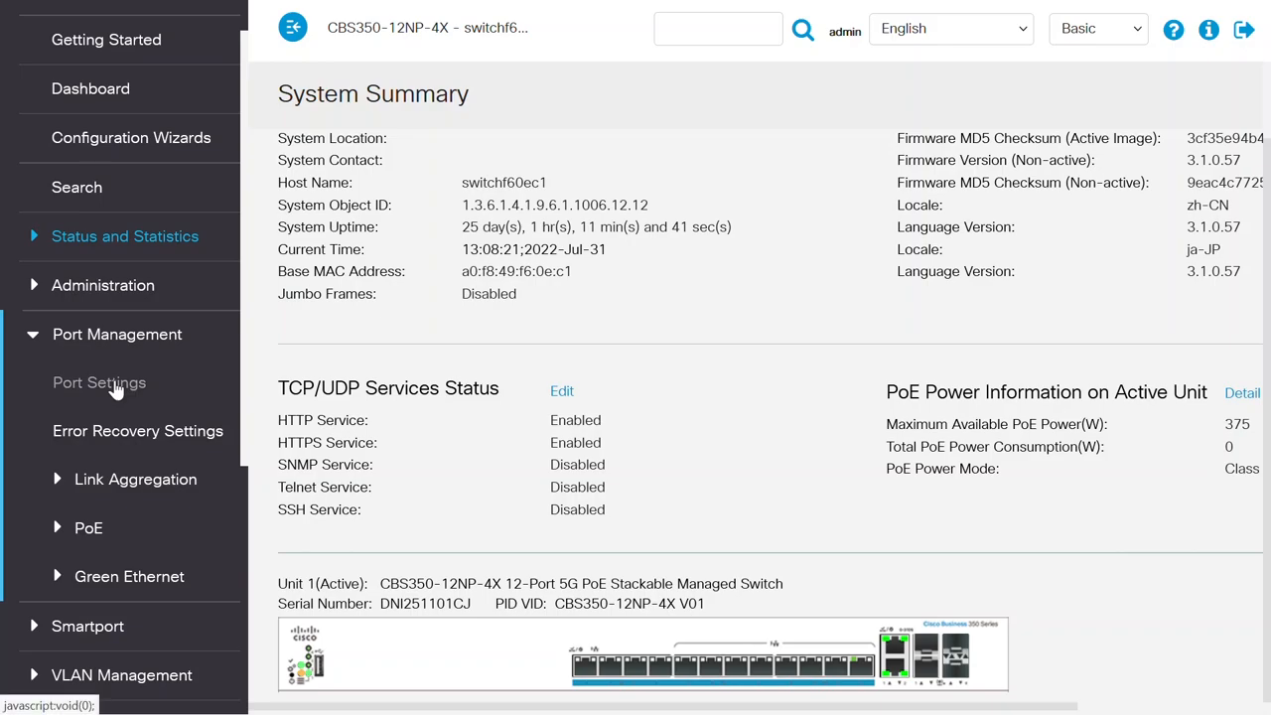
pyautogui.click(99, 382)
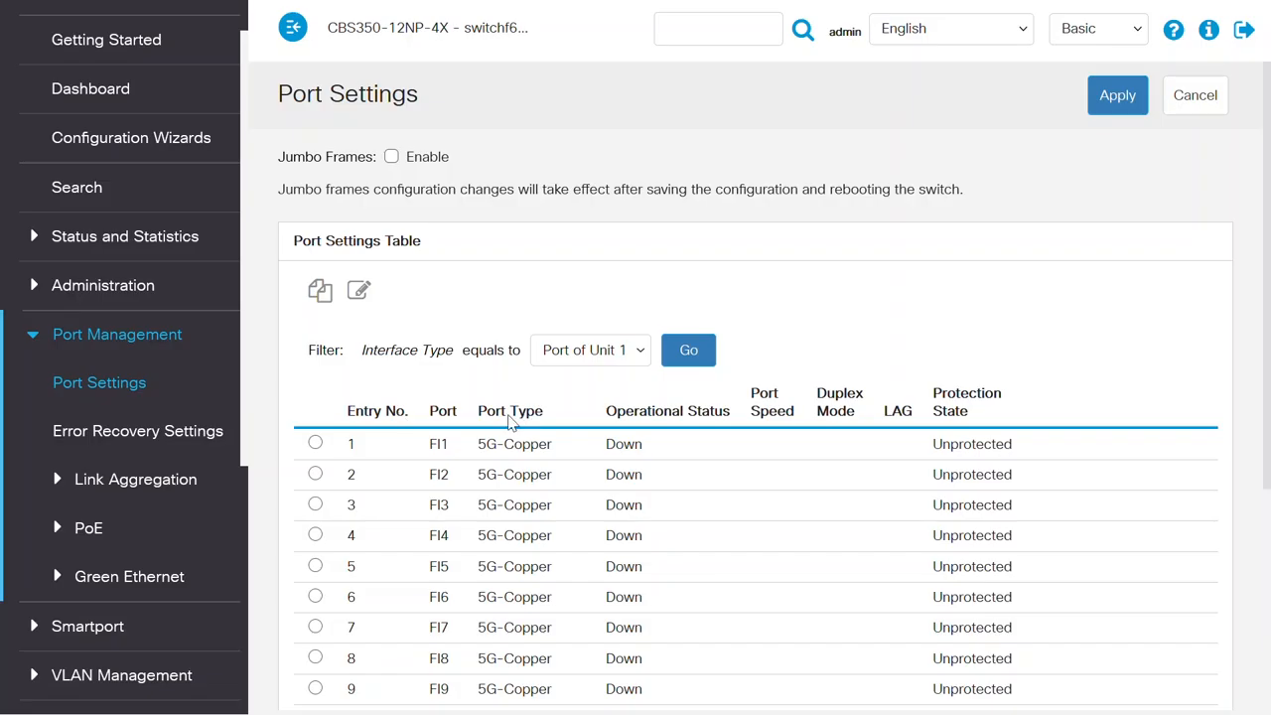
pyautogui.scroll(-3)
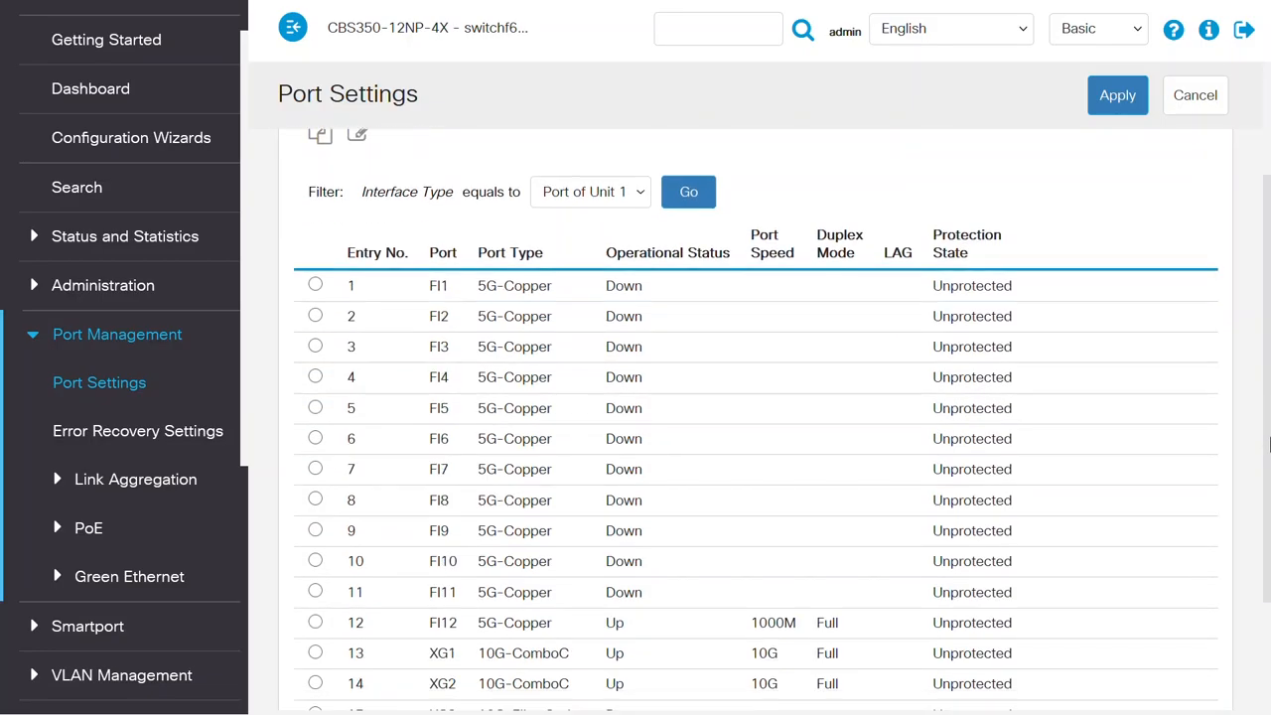
pyautogui.scroll(-3)
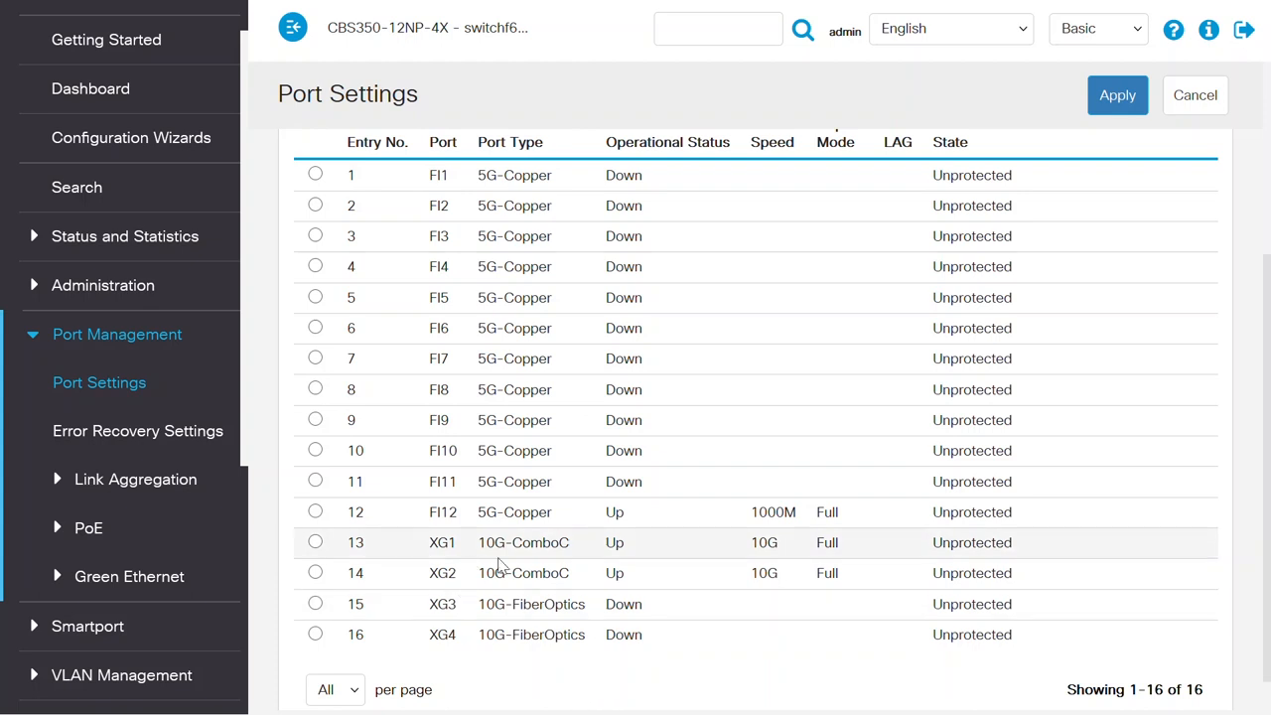
pyautogui.moveTo(467, 585)
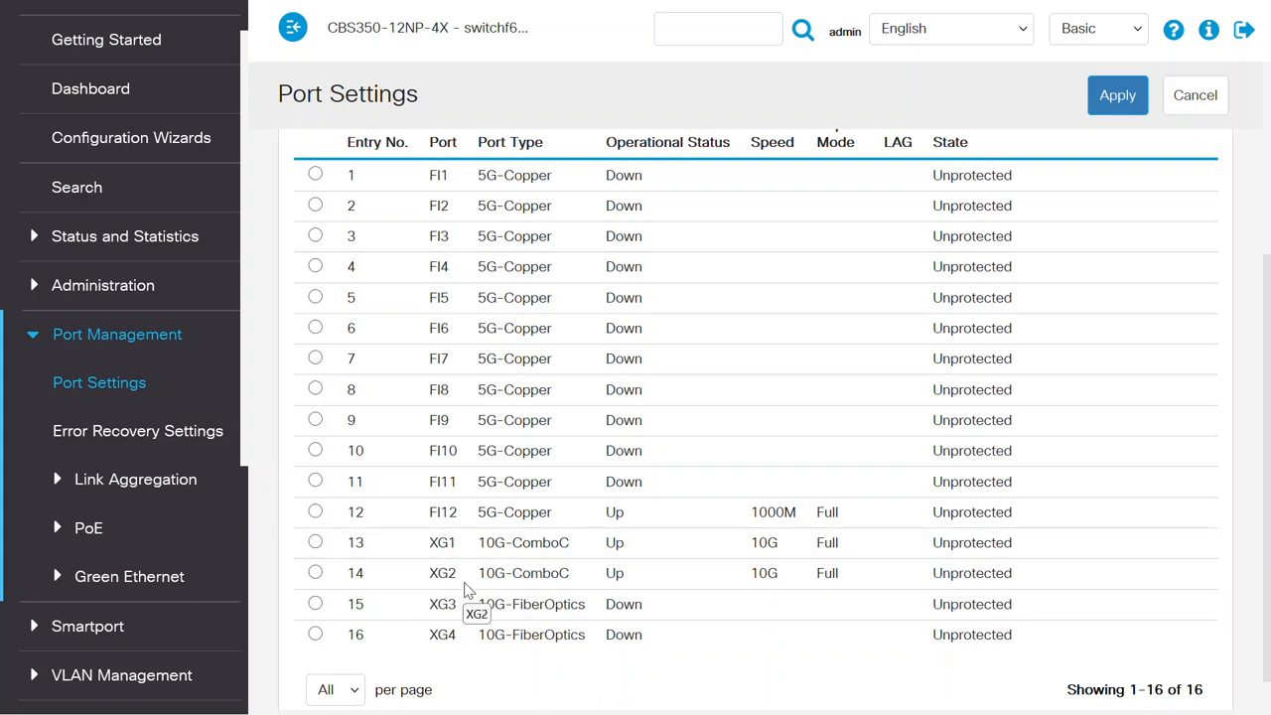
# Step: Edit combo port XG1 and set its Flow Control to Auto Negotiation
pyautogui.click(315, 542)
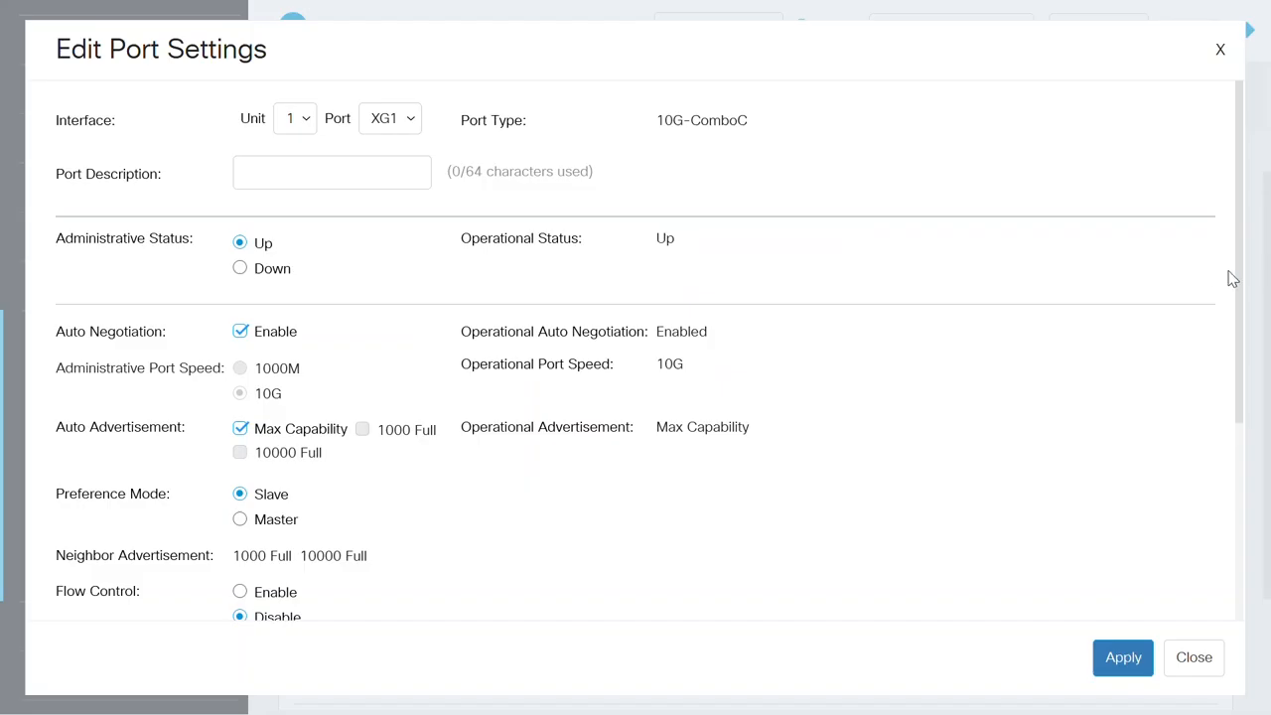
pyautogui.scroll(-3)
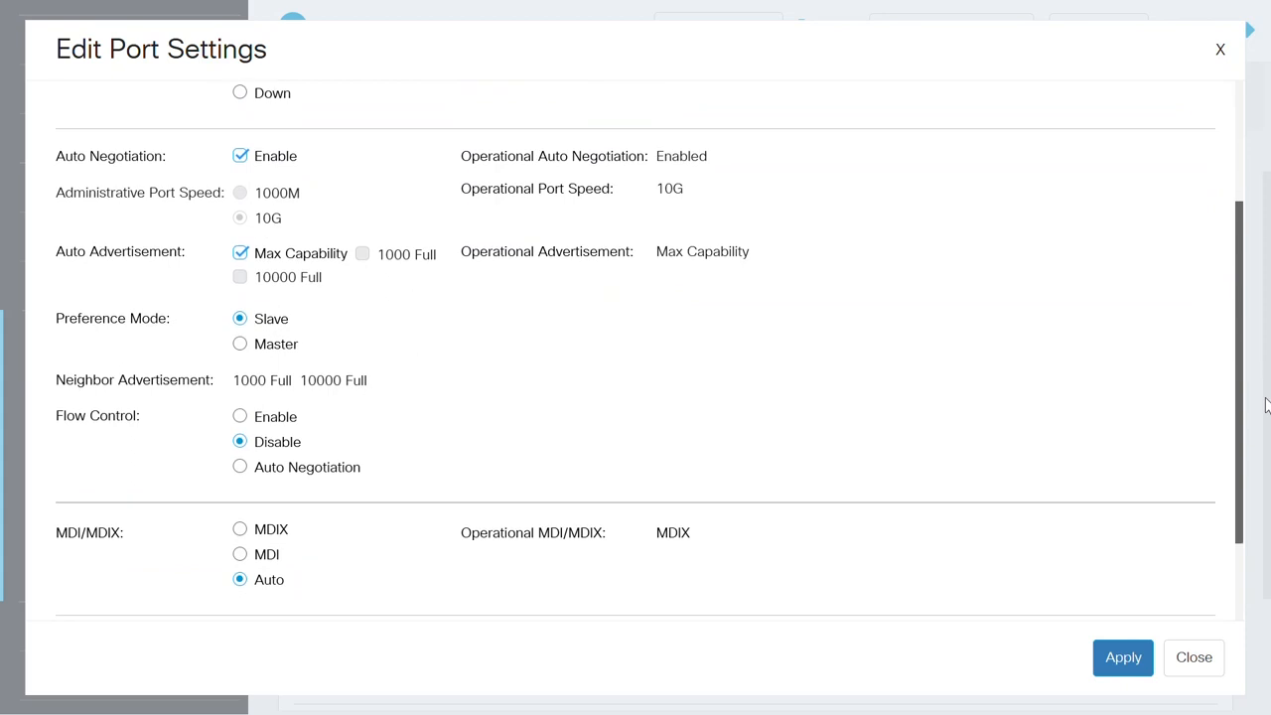
pyautogui.scroll(-3)
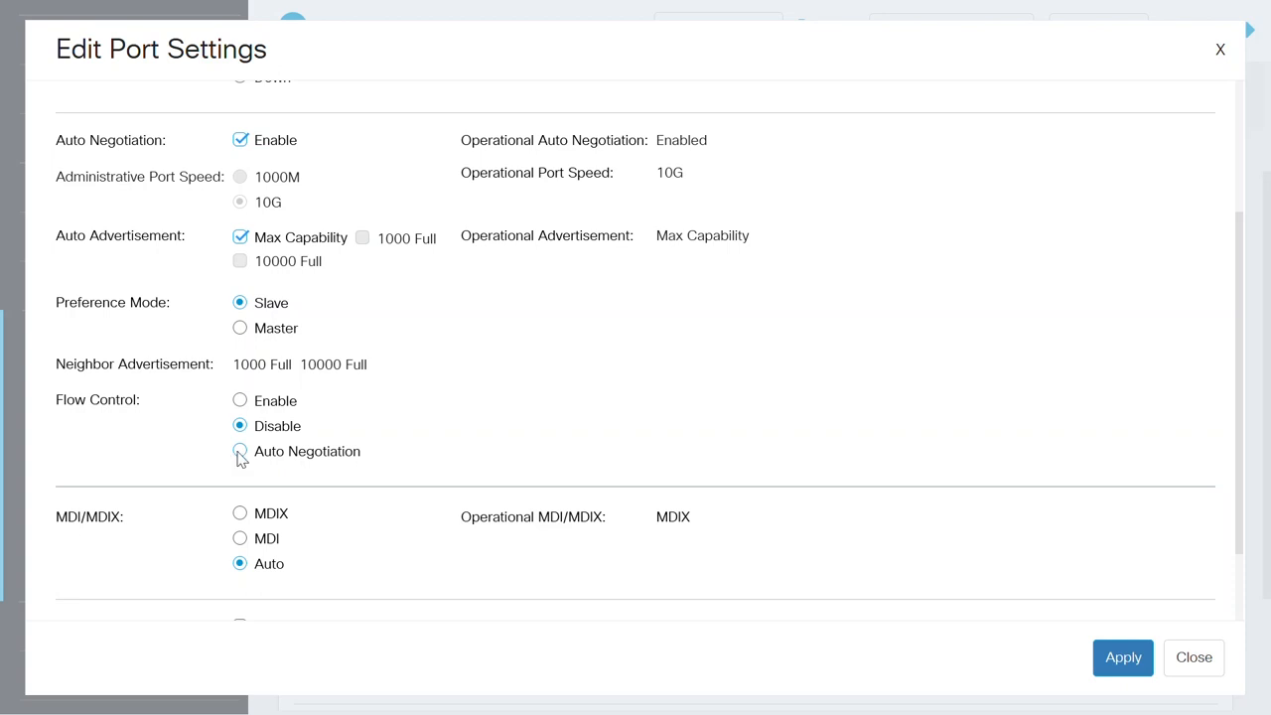
pyautogui.click(240, 452)
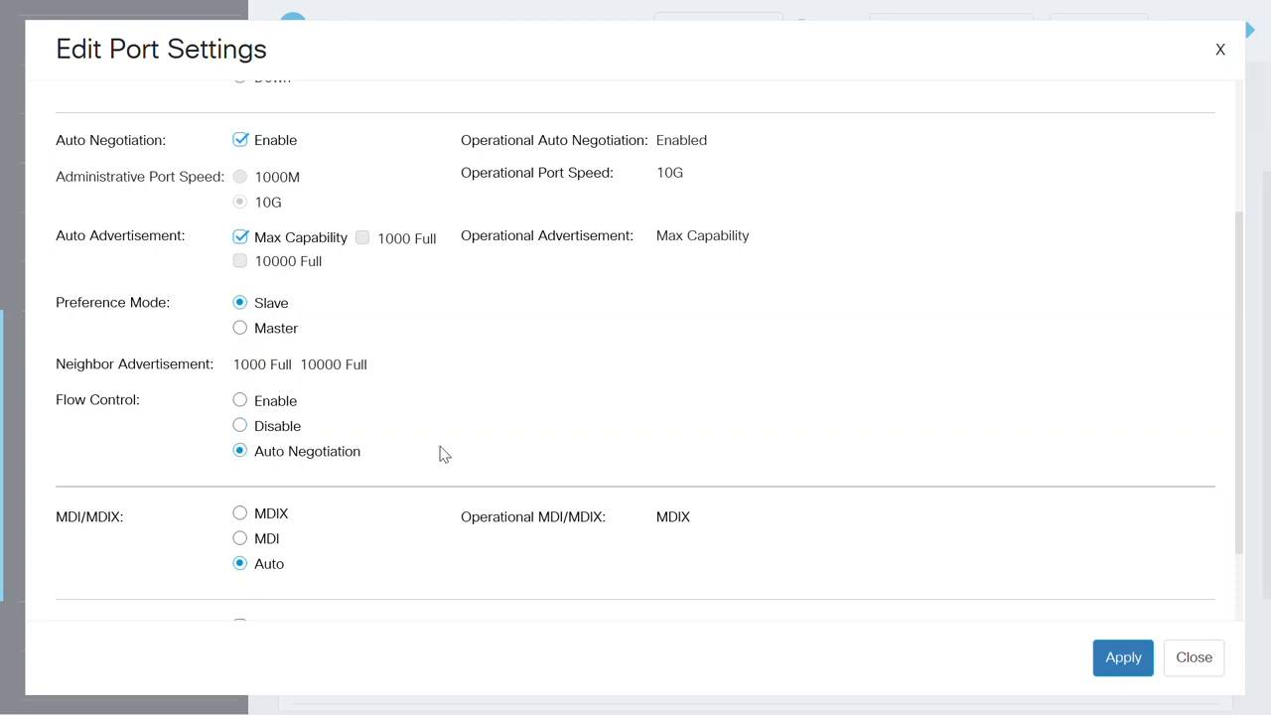
pyautogui.click(1122, 658)
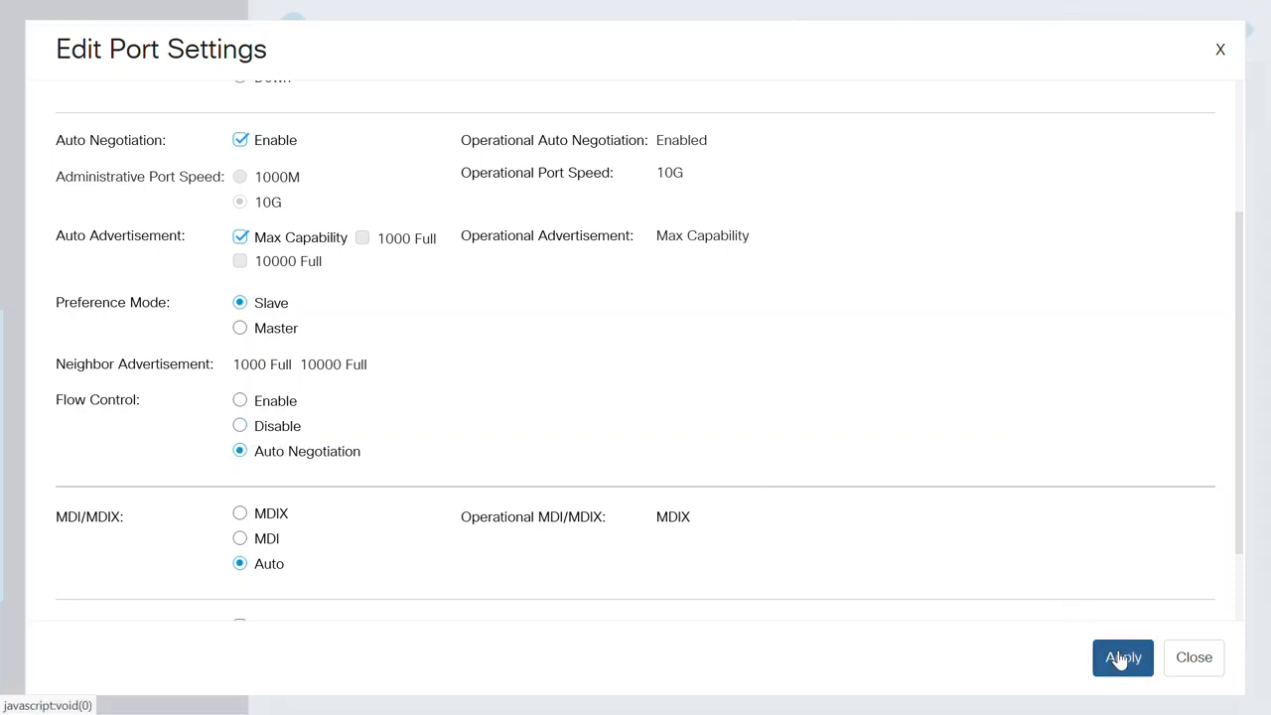
# Step: Apply XG1's Auto Negotiation flow control, which fails with an unsupported-feature error
pyautogui.click(1123, 658)
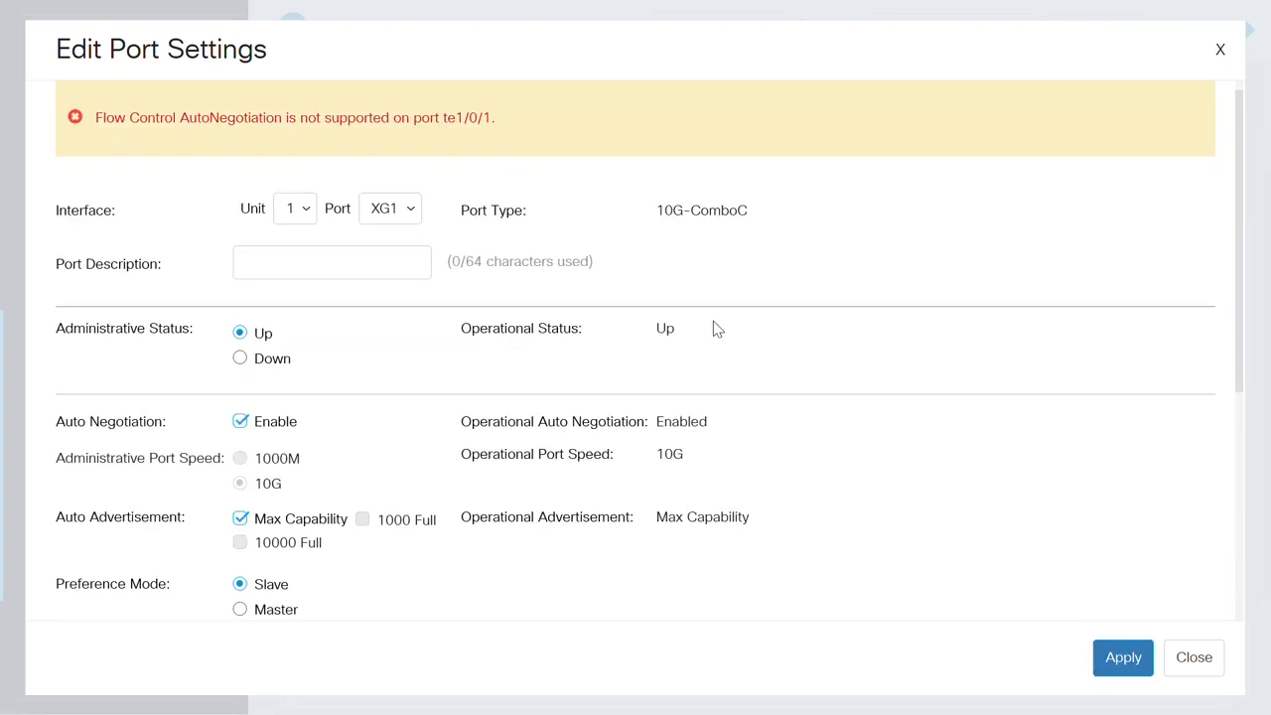
pyautogui.moveTo(149, 132)
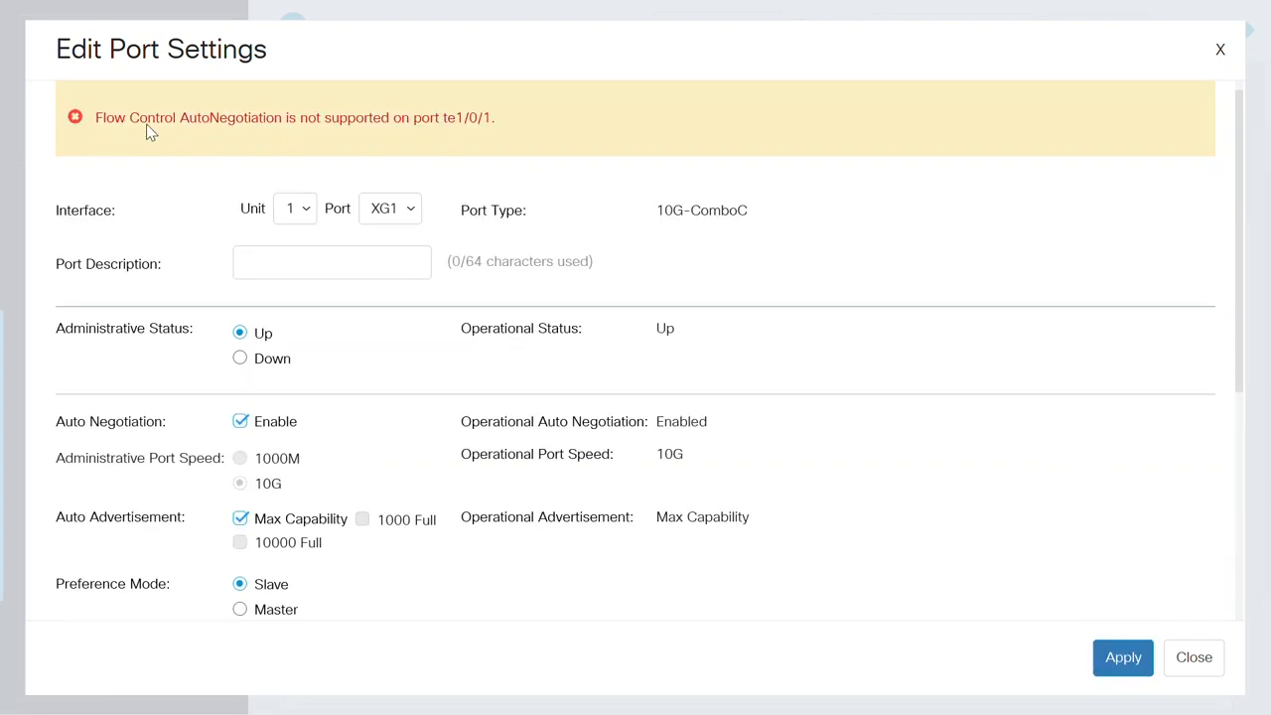
pyautogui.moveTo(397, 139)
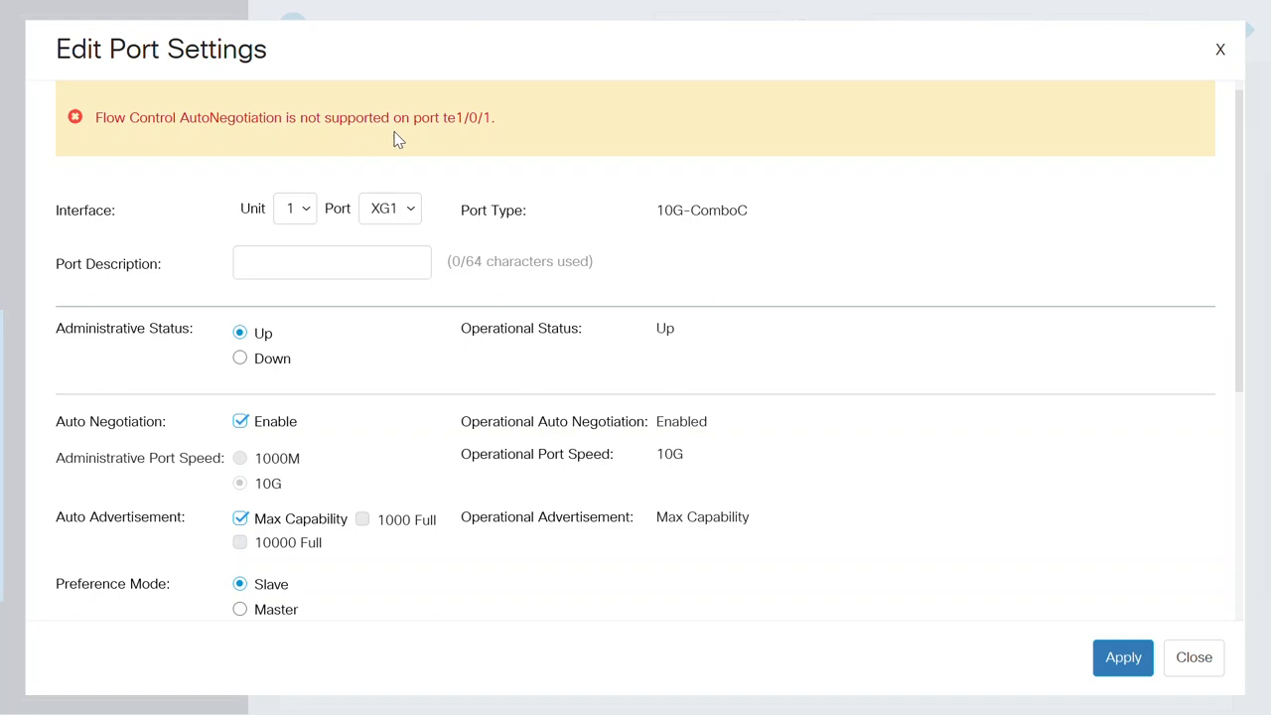
pyautogui.moveTo(455, 142)
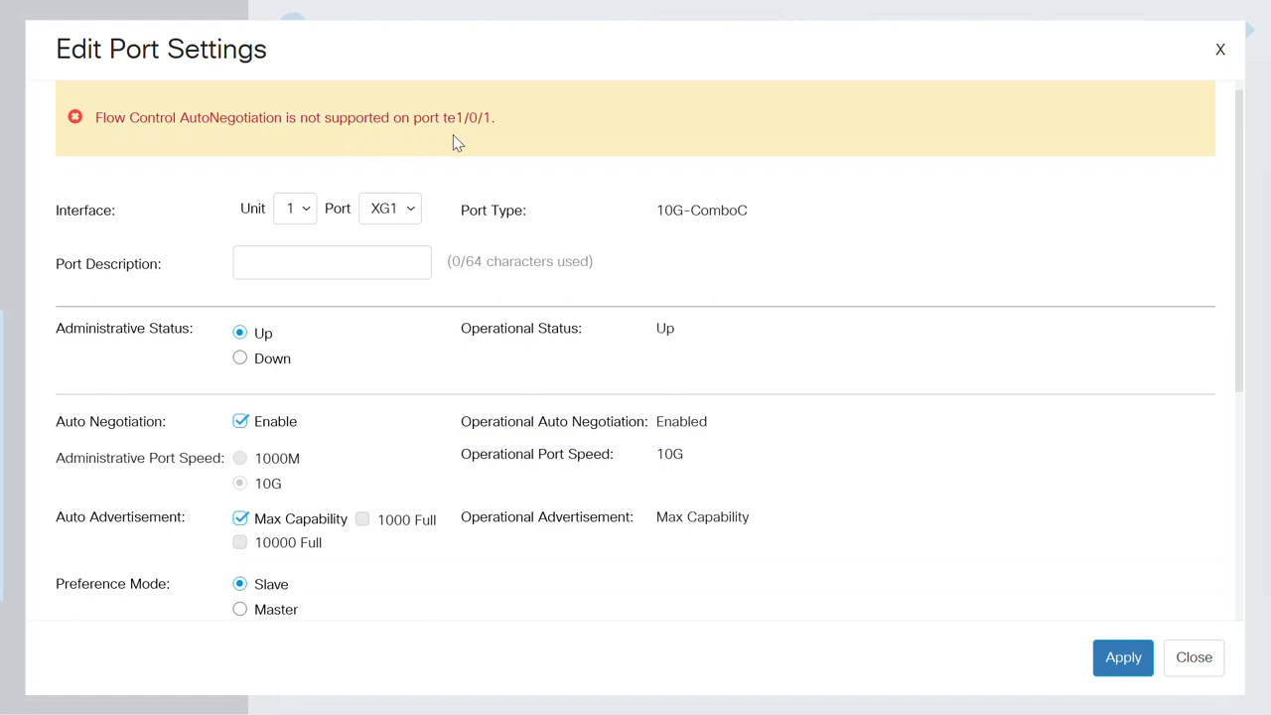
pyautogui.moveTo(487, 134)
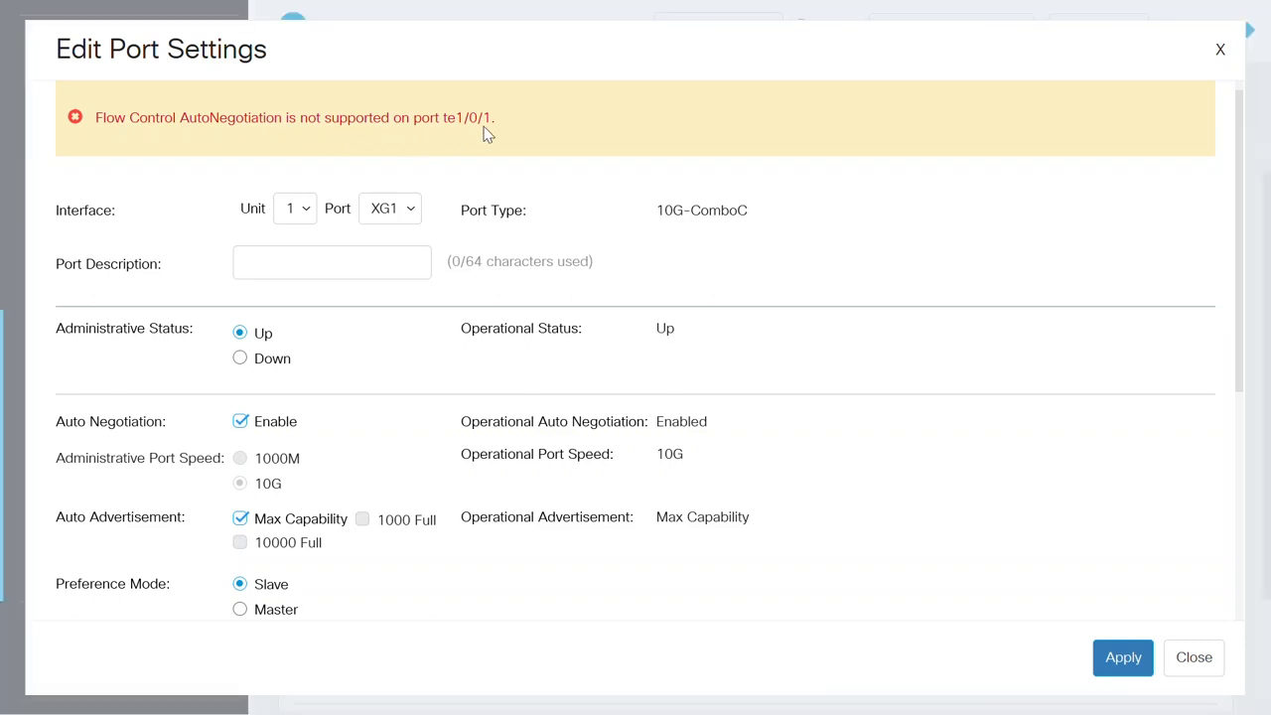
pyautogui.moveTo(472, 218)
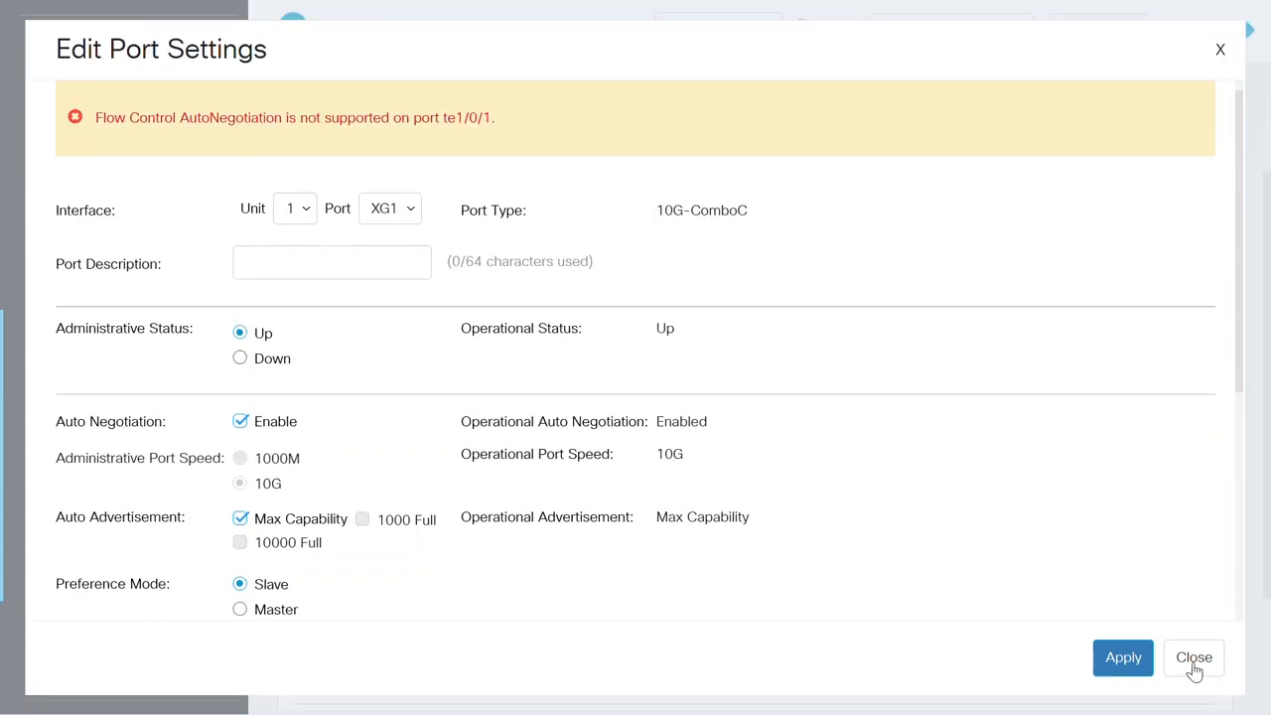
# Step: Close the port editor, open Green Ethernet Port Settings, and select port FI1
pyautogui.click(1193, 657)
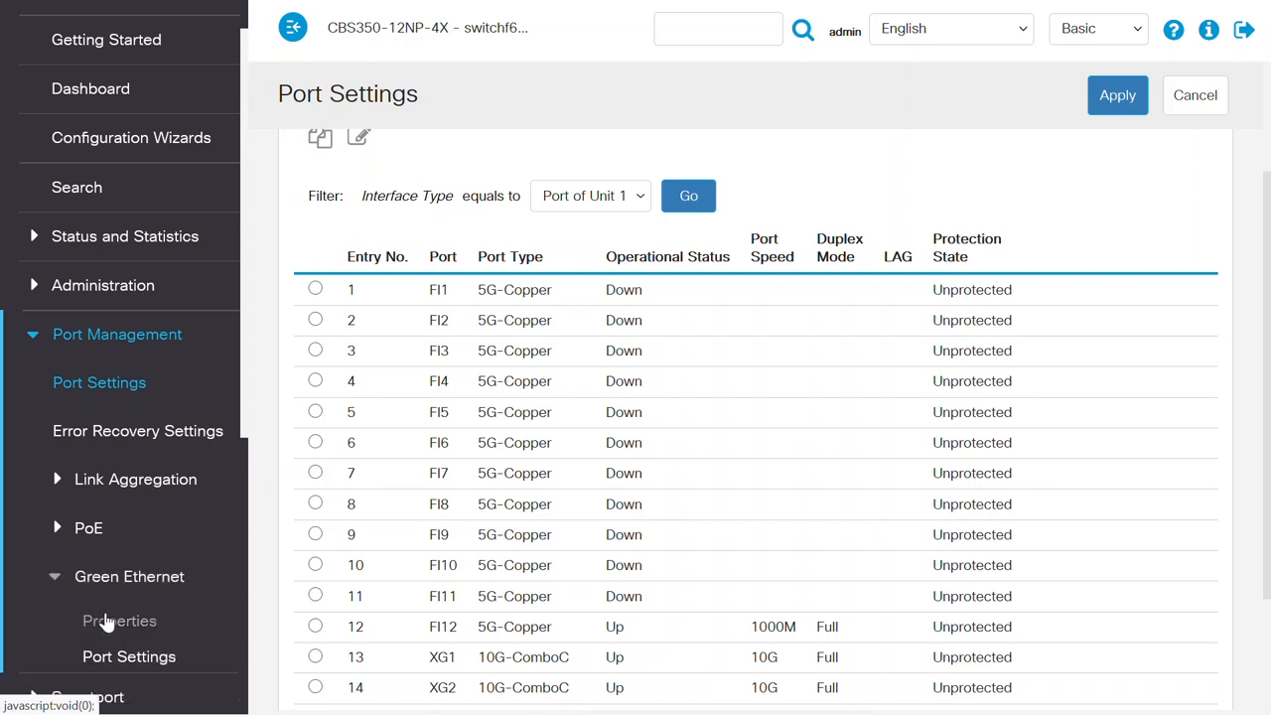
pyautogui.click(128, 657)
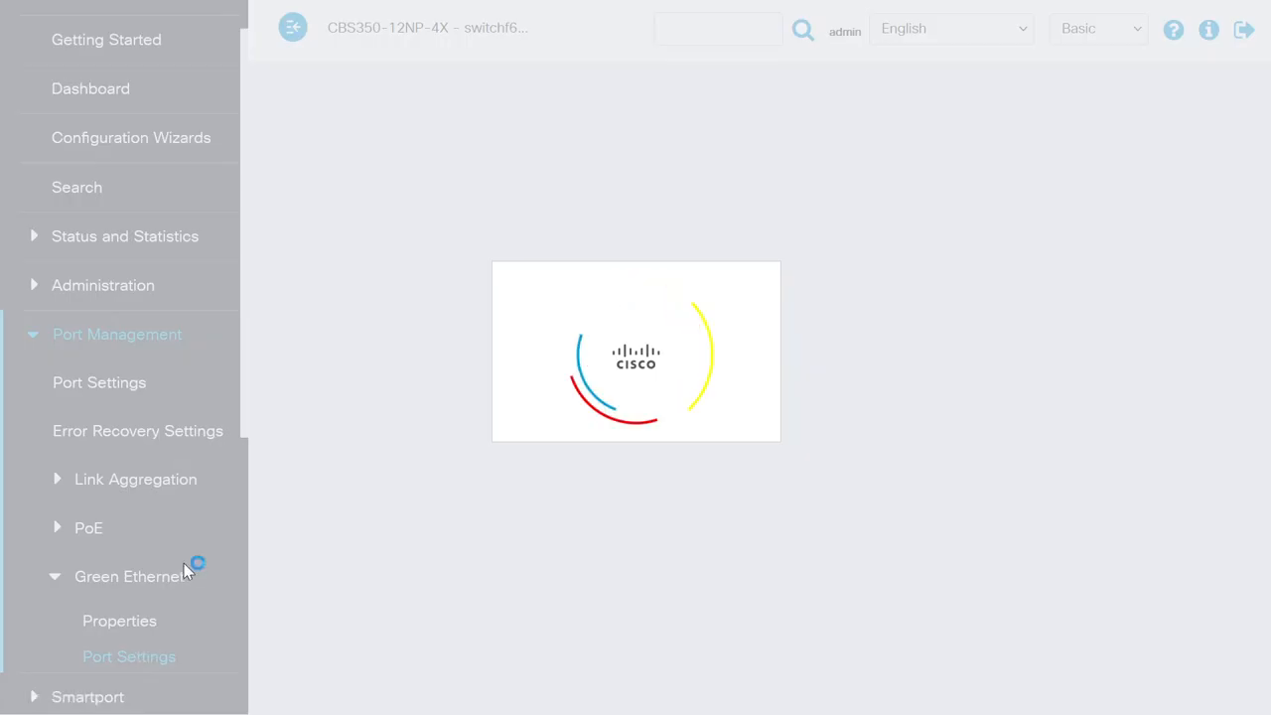
pyautogui.click(129, 656)
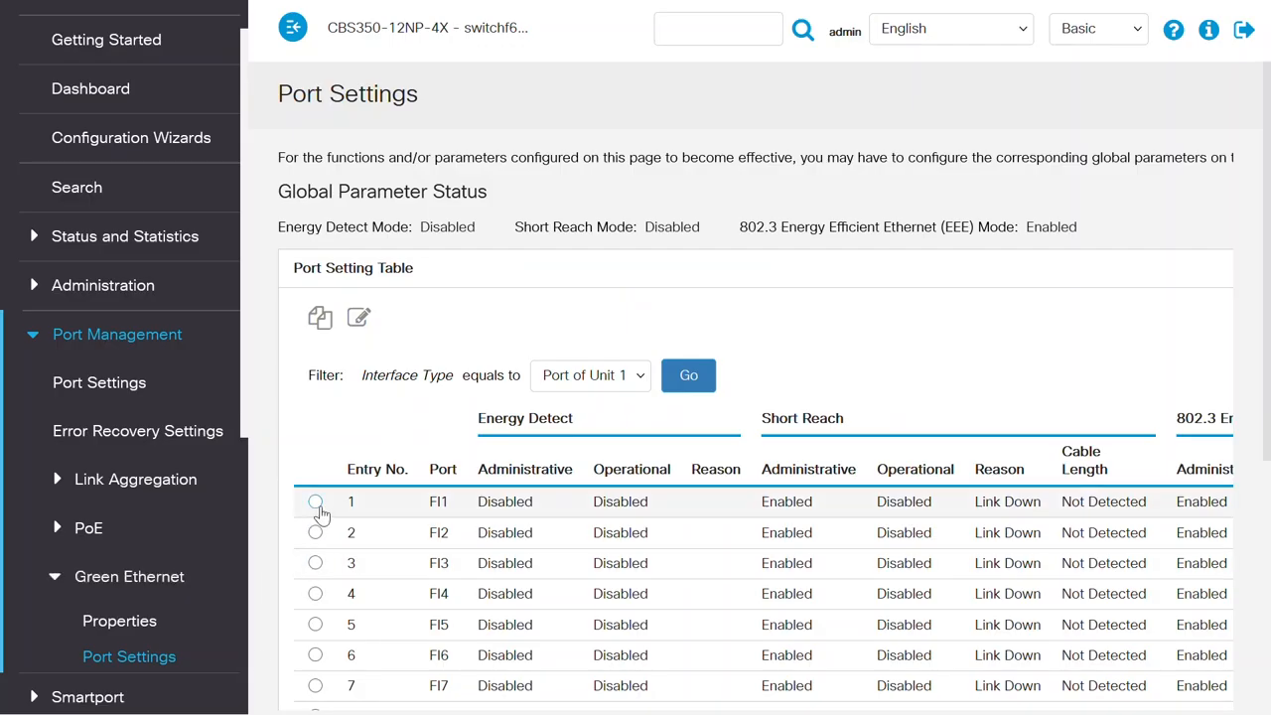
pyautogui.click(315, 502)
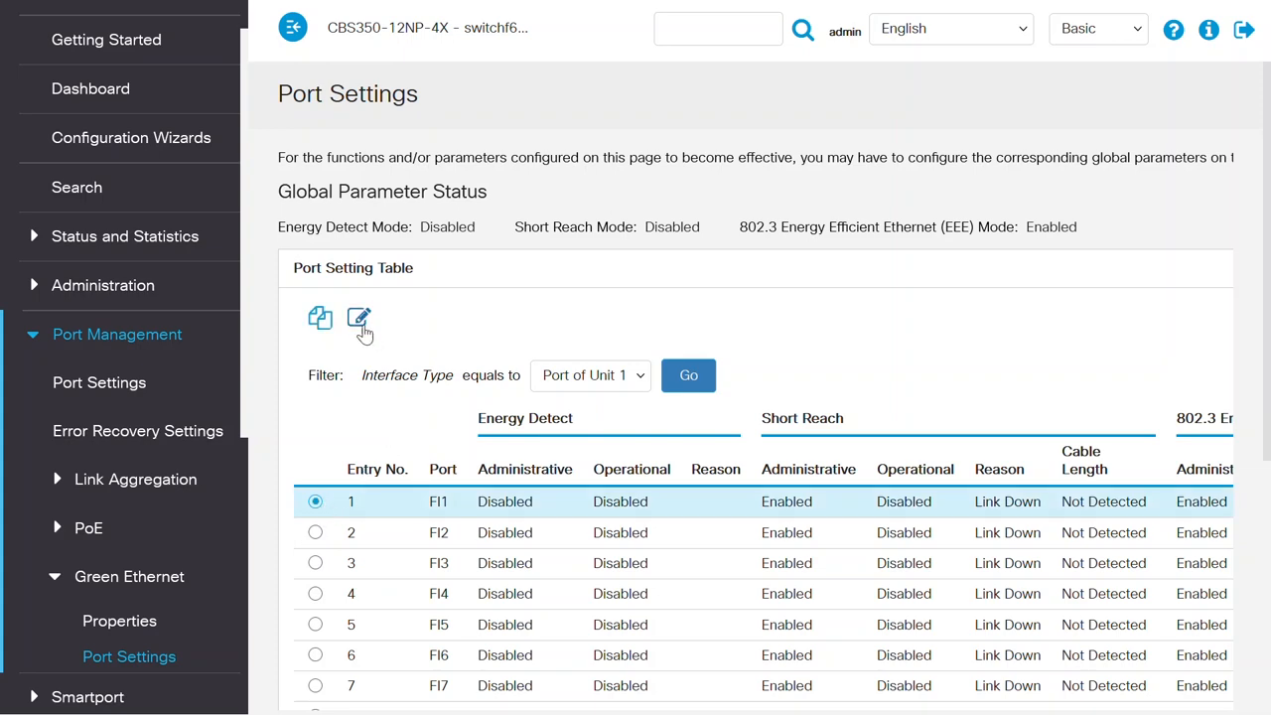
# Step: Edit FI1's Green Ethernet settings, toggle the Short Reach checkbox, and list the ports
pyautogui.click(358, 317)
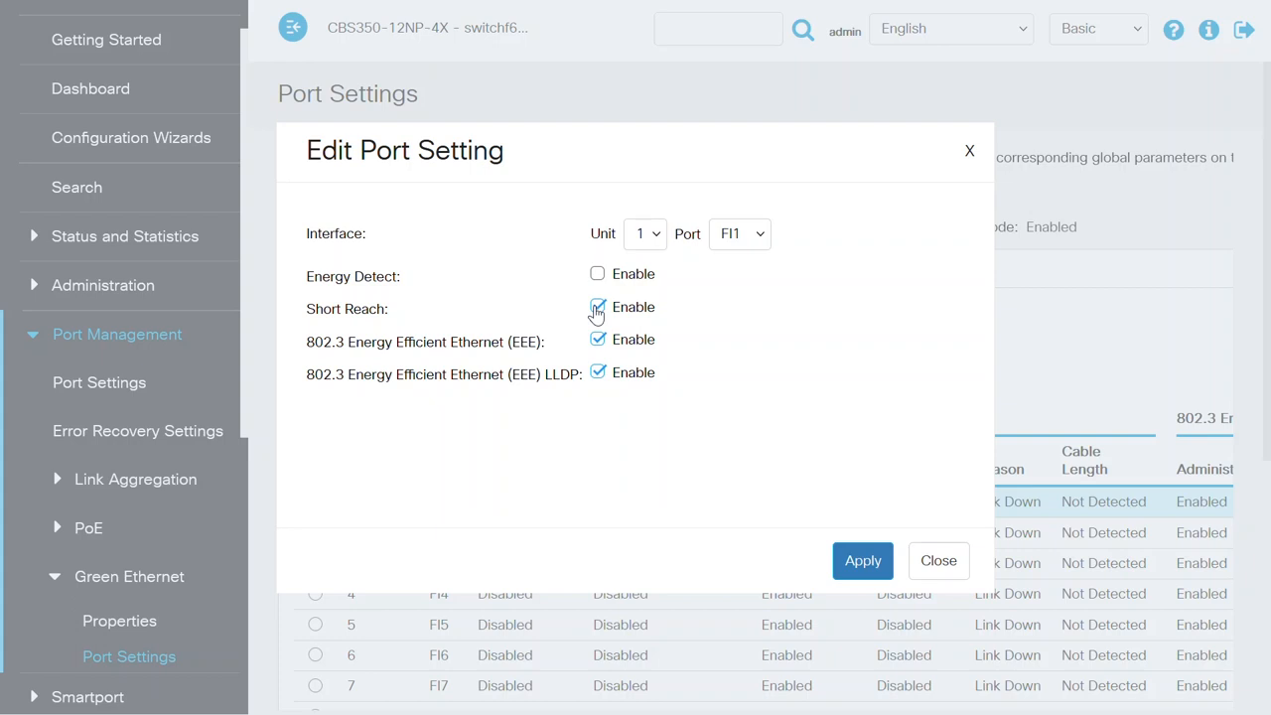
pyautogui.click(597, 307)
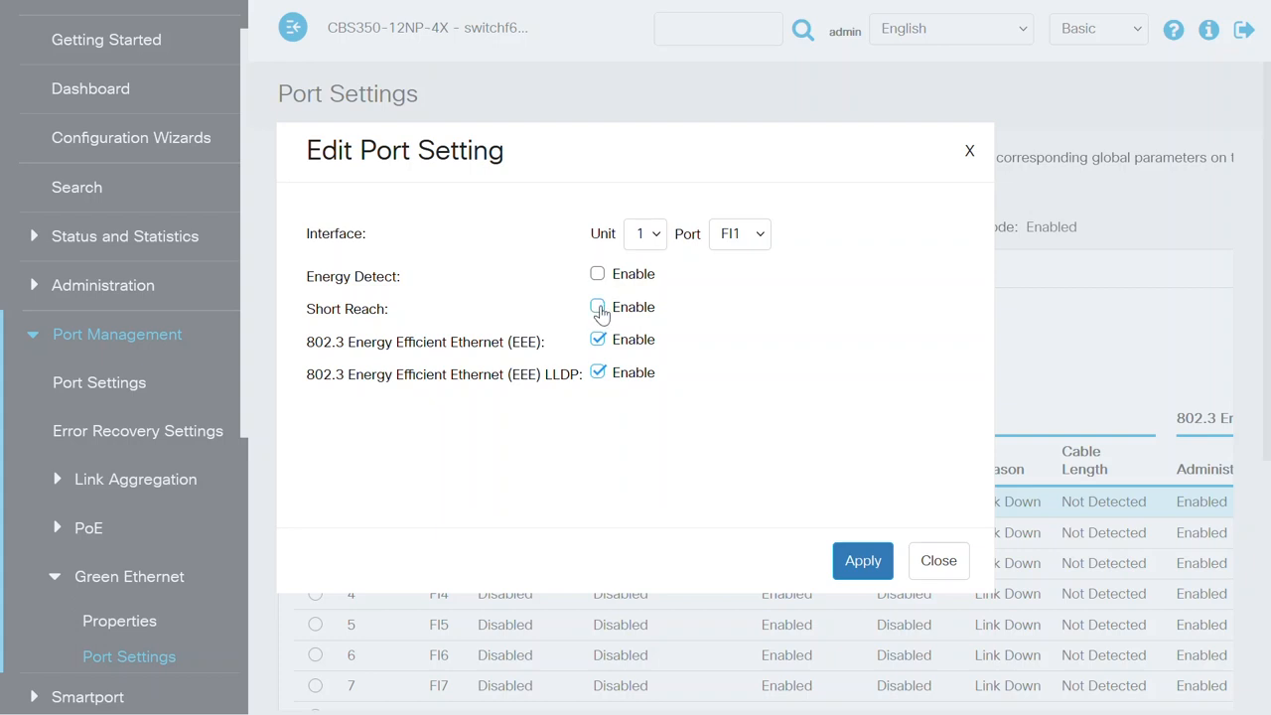
pyautogui.click(739, 234)
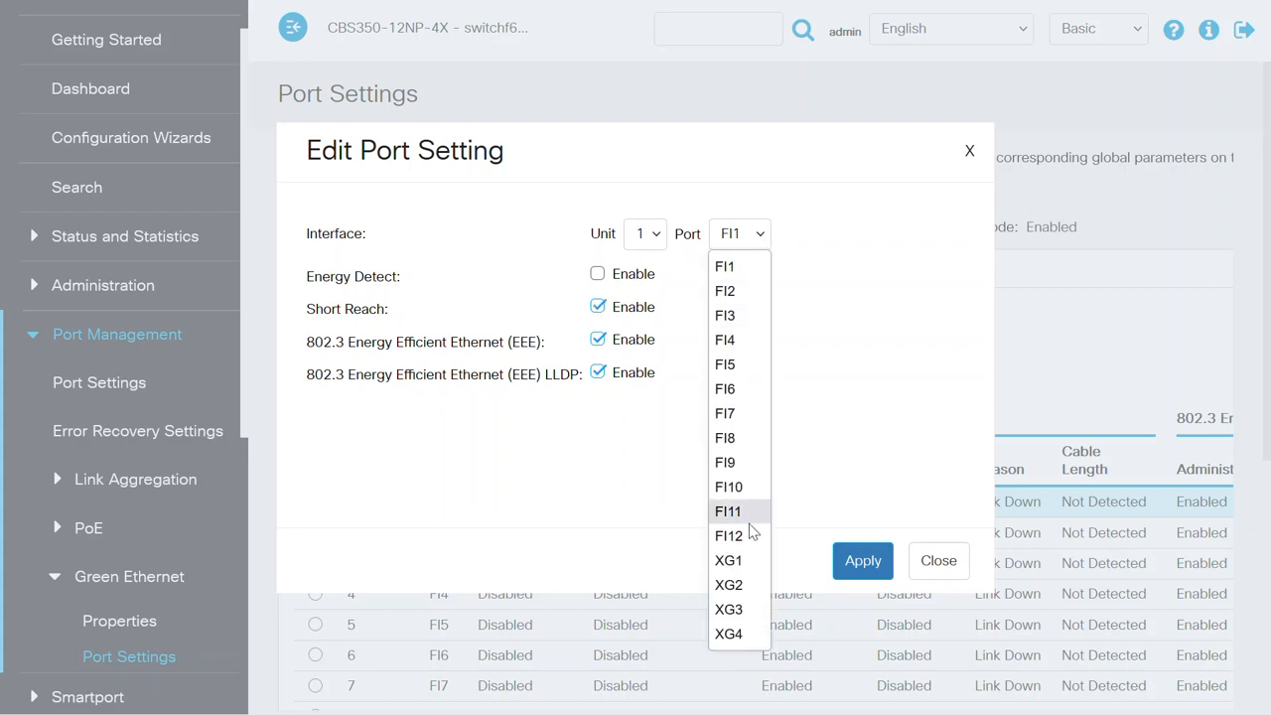
# Step: Switch the Green Ethernet editor to port XG1 and try its greyed-out Short Reach checkbox
pyautogui.click(728, 560)
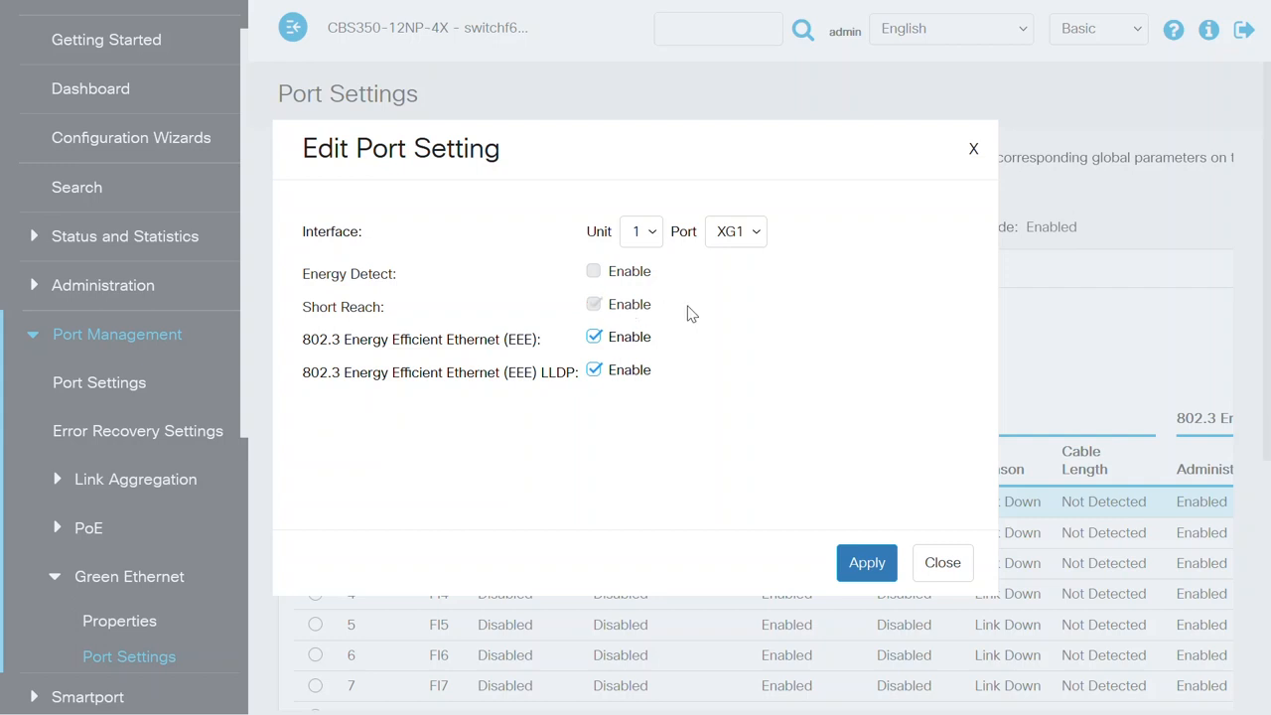
pyautogui.click(594, 304)
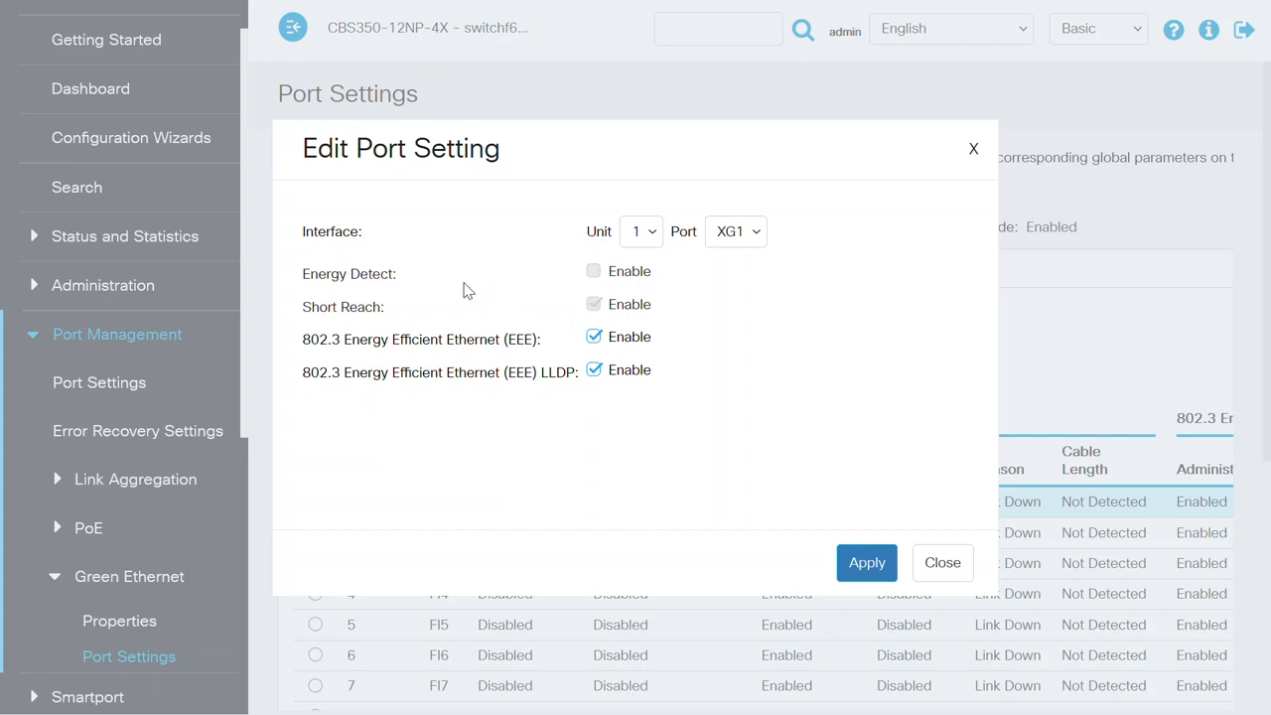
pyautogui.moveTo(480, 308)
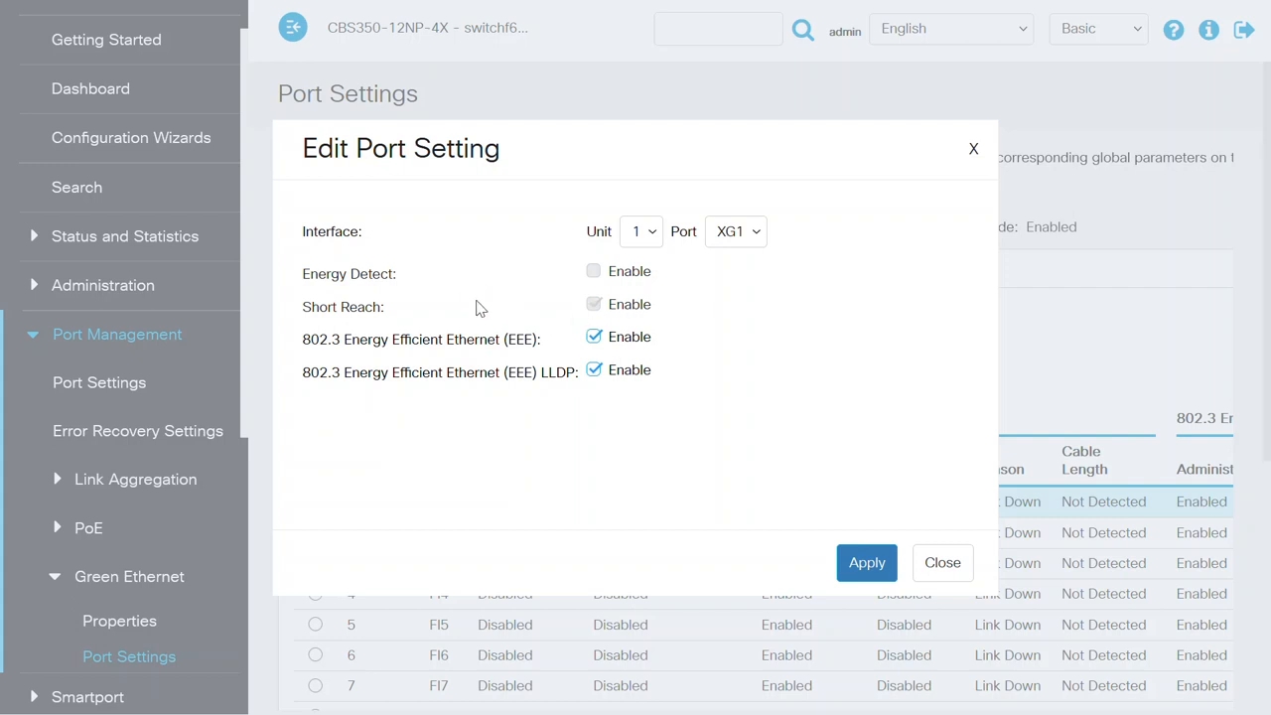